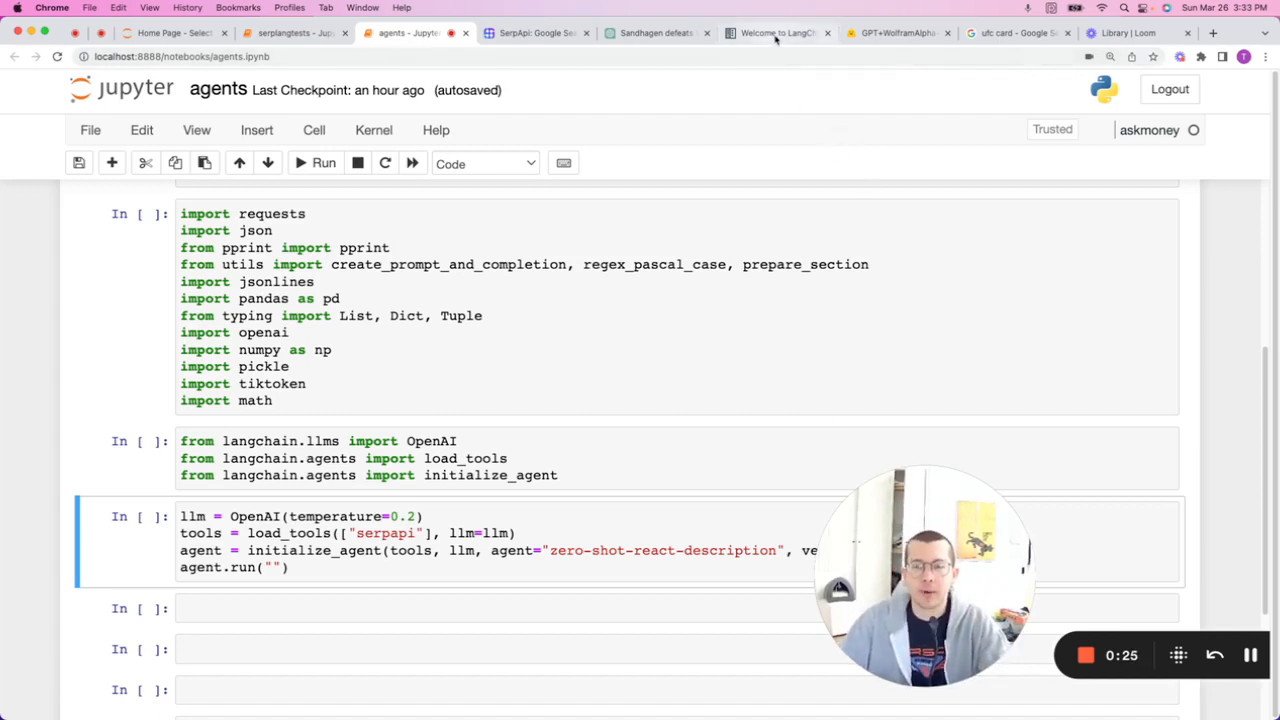
# - Show the ChatGPT conversation asking who won Chito Vera vs Cory Sandhagen
pyautogui.click(778, 33)
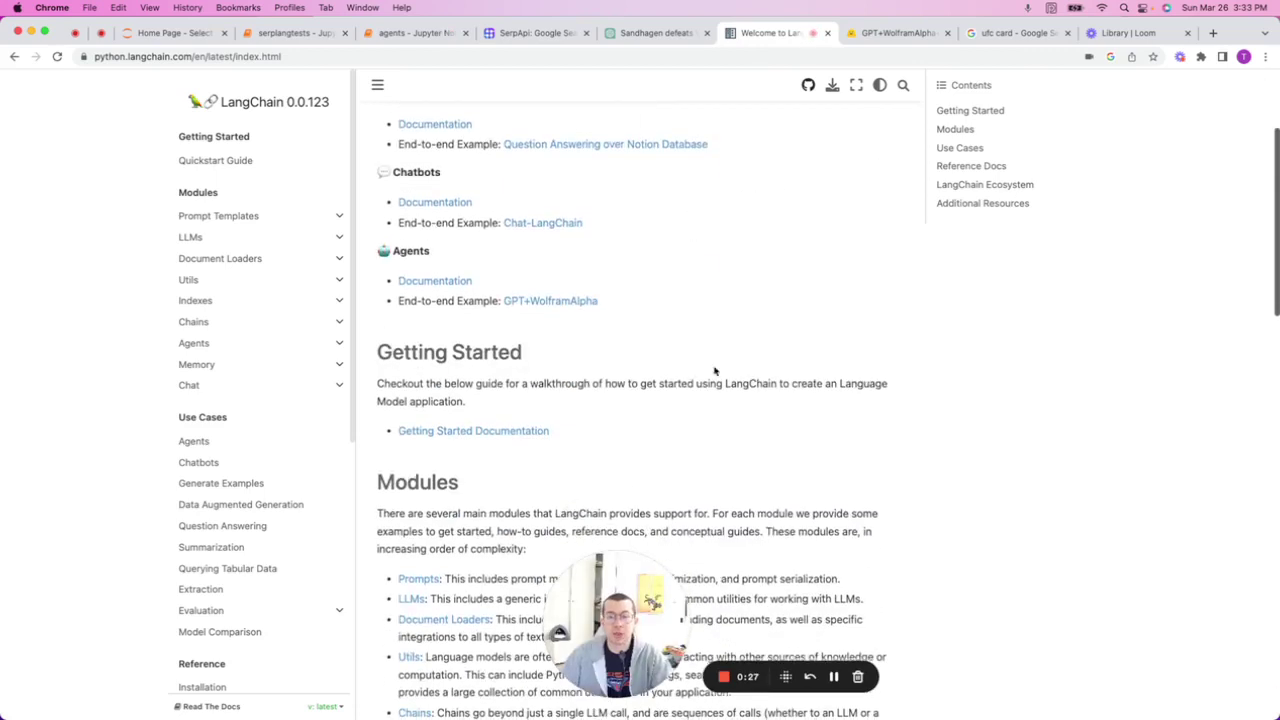
pyautogui.moveTo(717, 445)
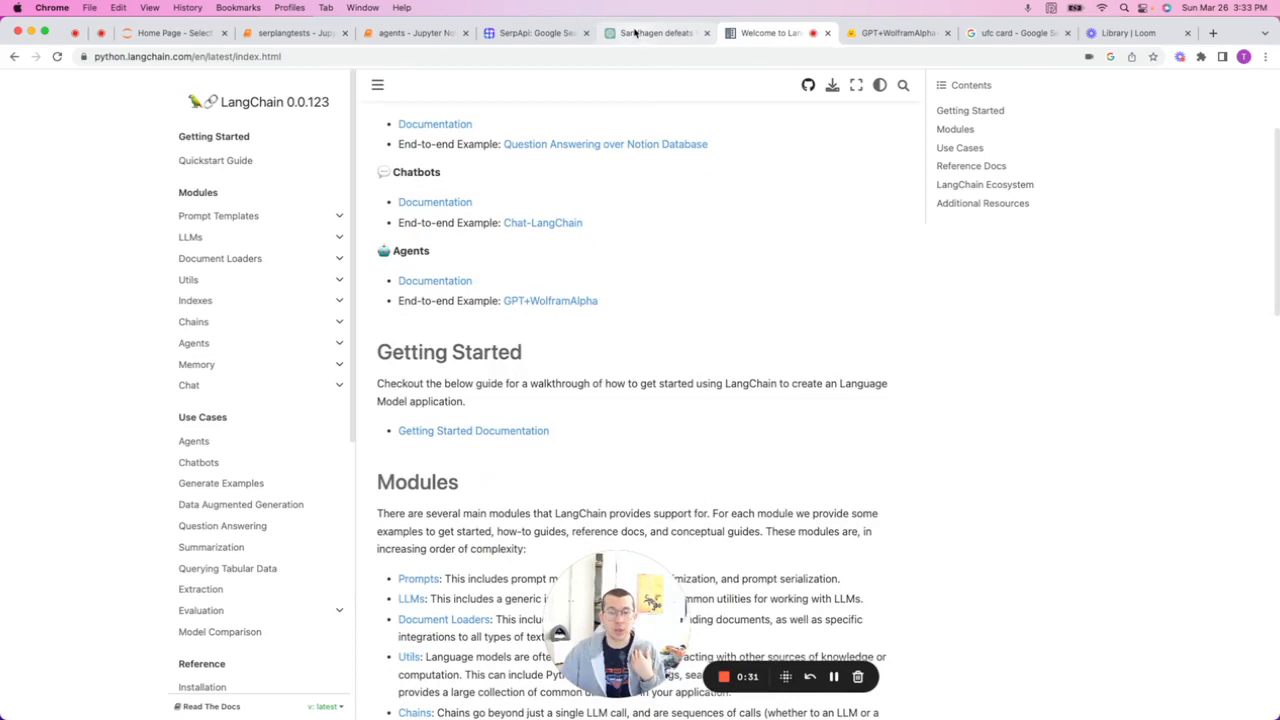
pyautogui.click(656, 33)
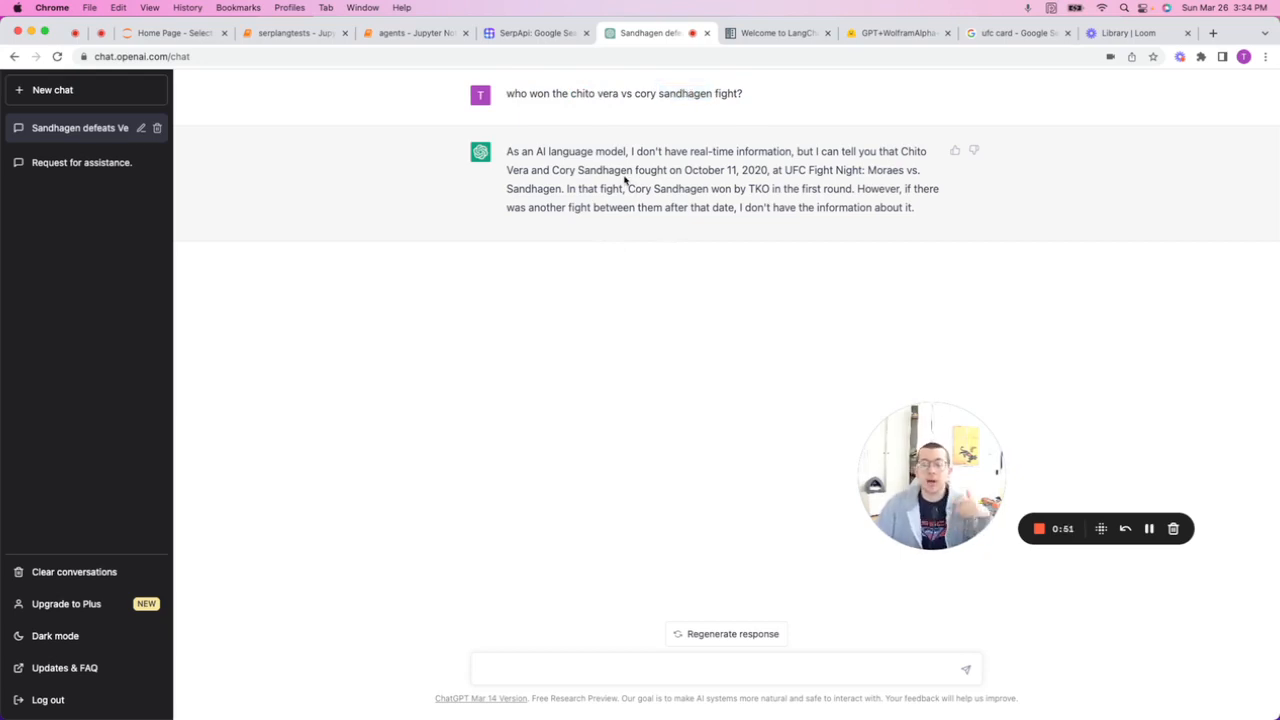
# - Browse the LangChain welcome page introducing its use cases and modules
pyautogui.click(778, 33)
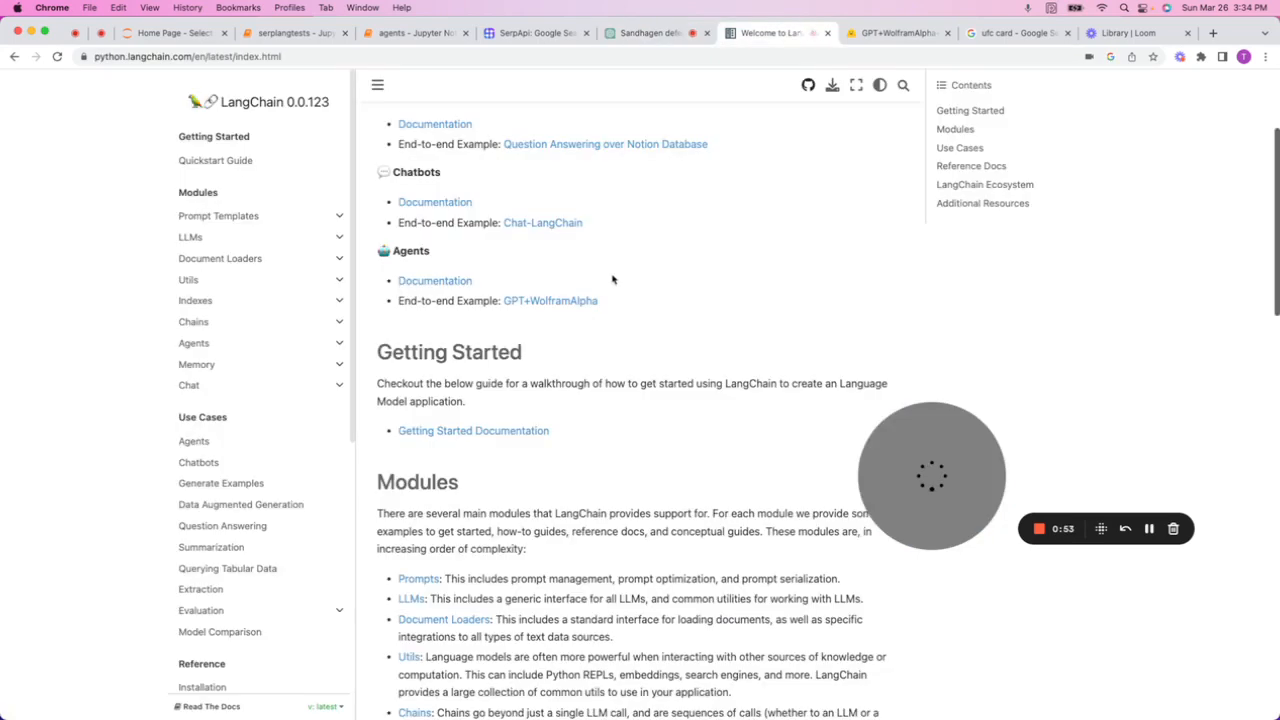
pyautogui.scroll(3)
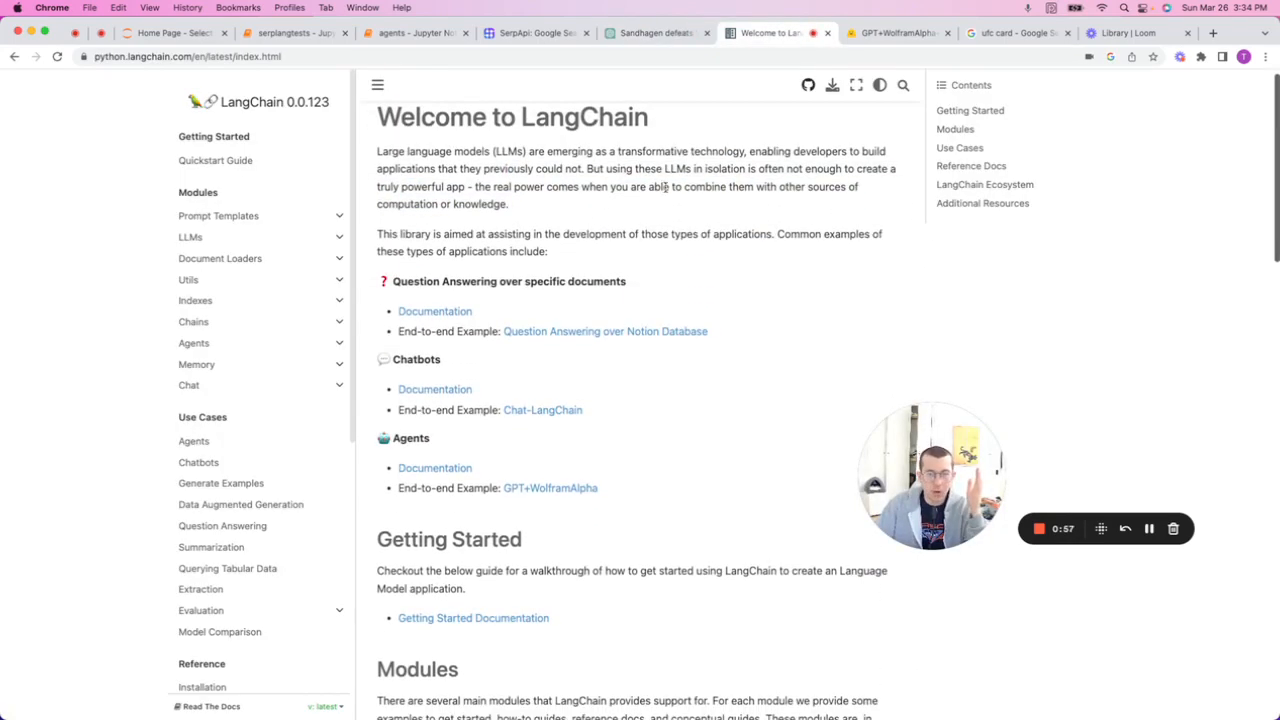
pyautogui.scroll(-3)
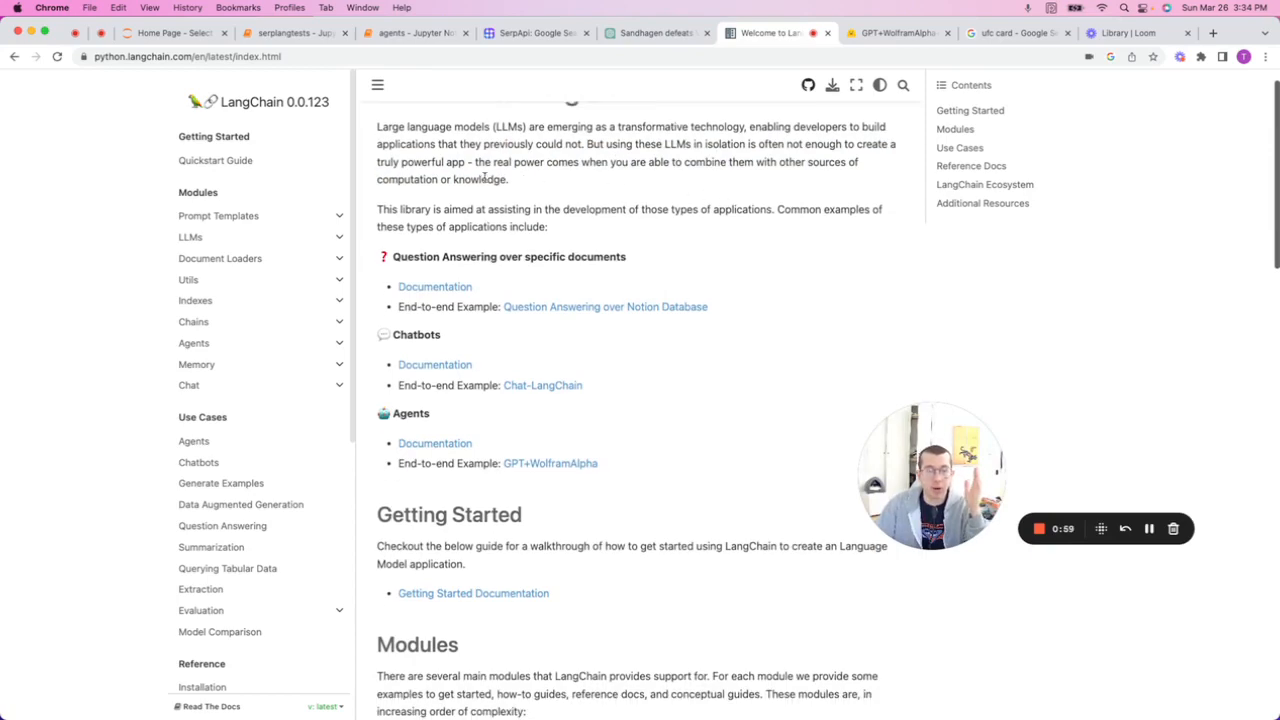
pyautogui.scroll(3)
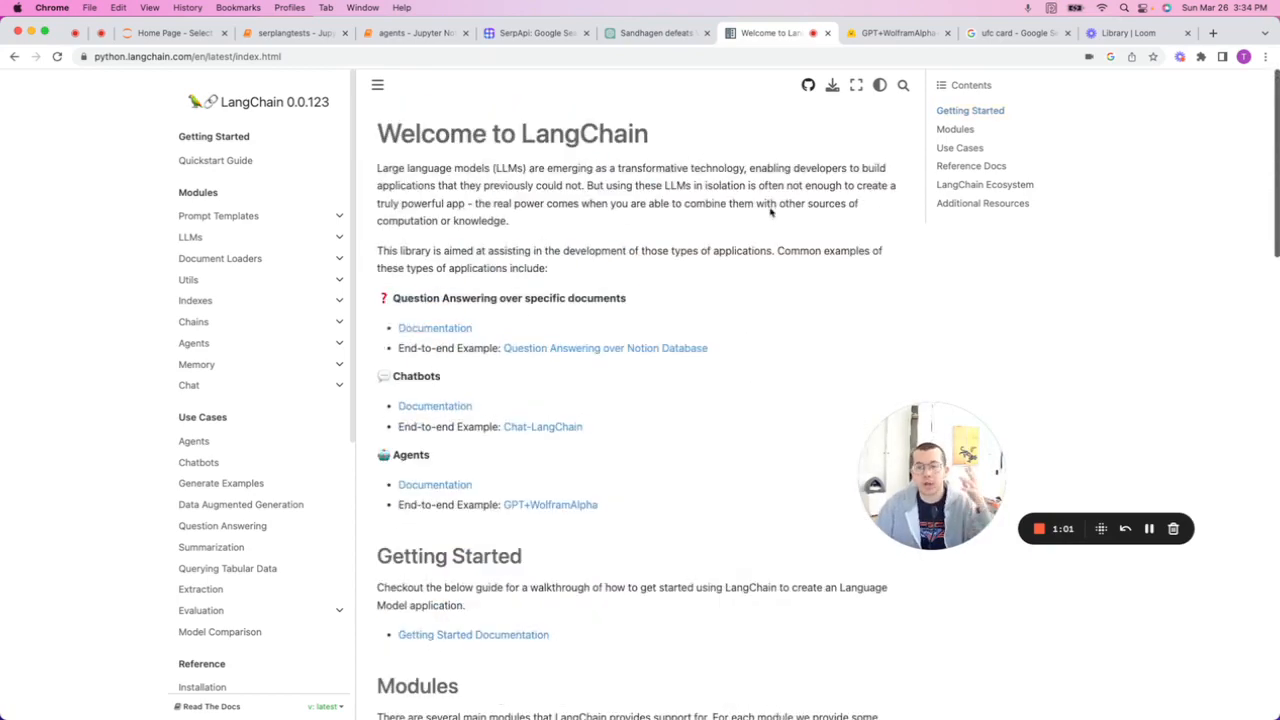
pyautogui.scroll(-3)
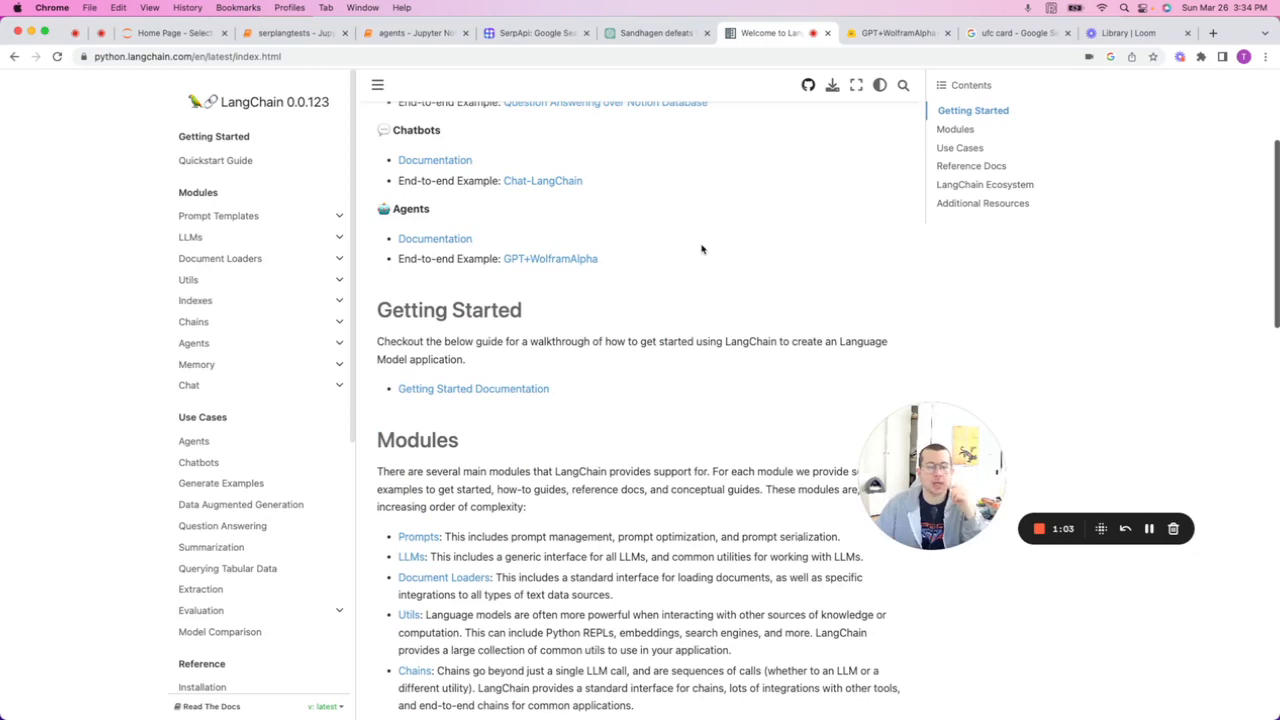
pyautogui.moveTo(648, 220)
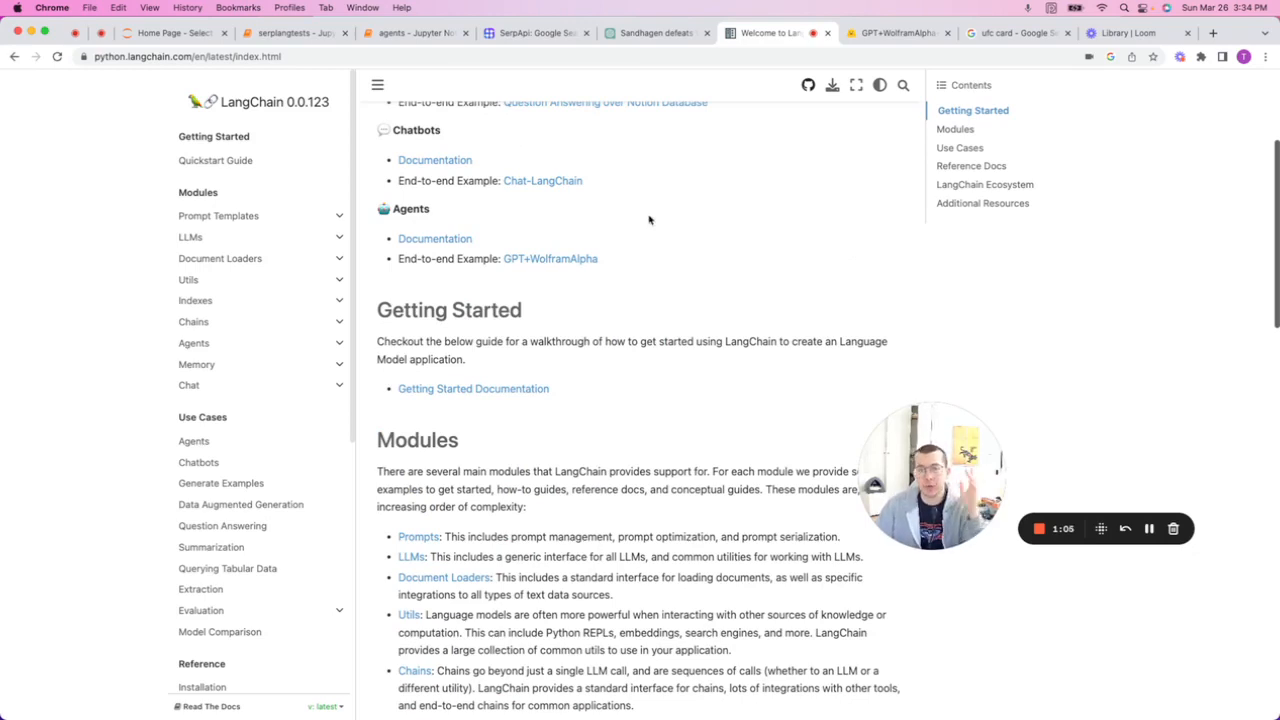
pyautogui.moveTo(550, 258)
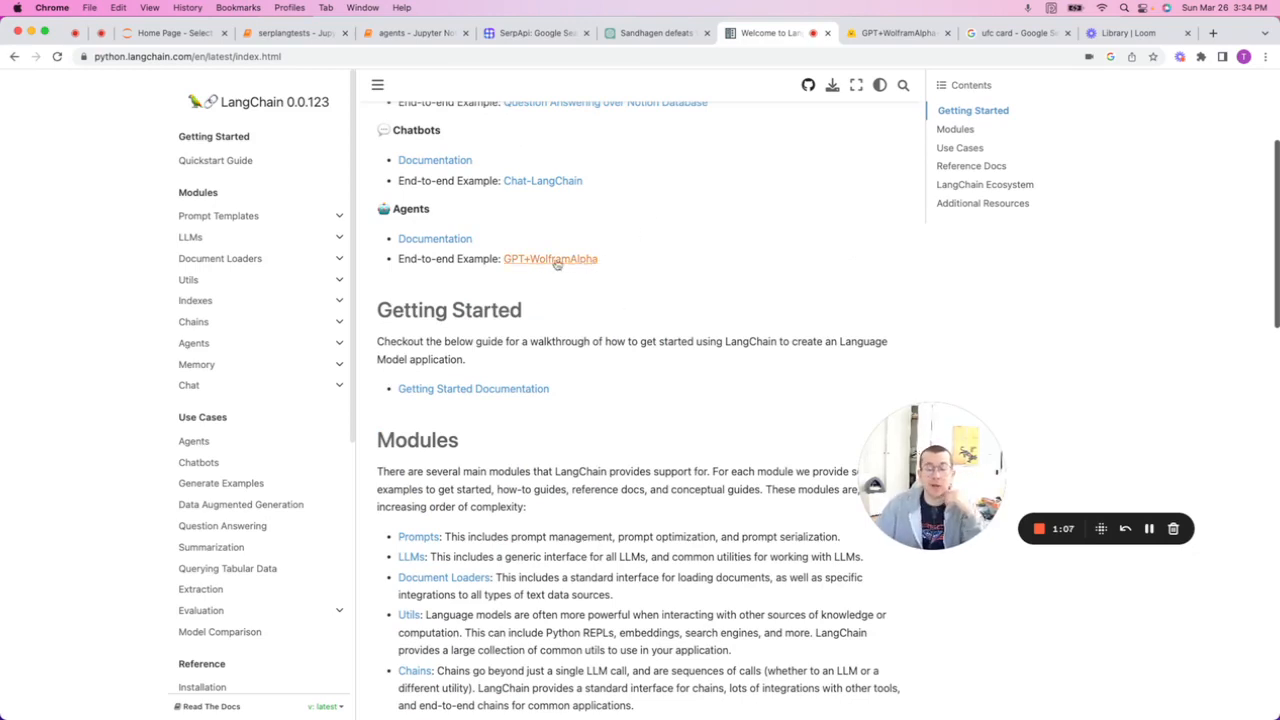
pyautogui.moveTo(535, 312)
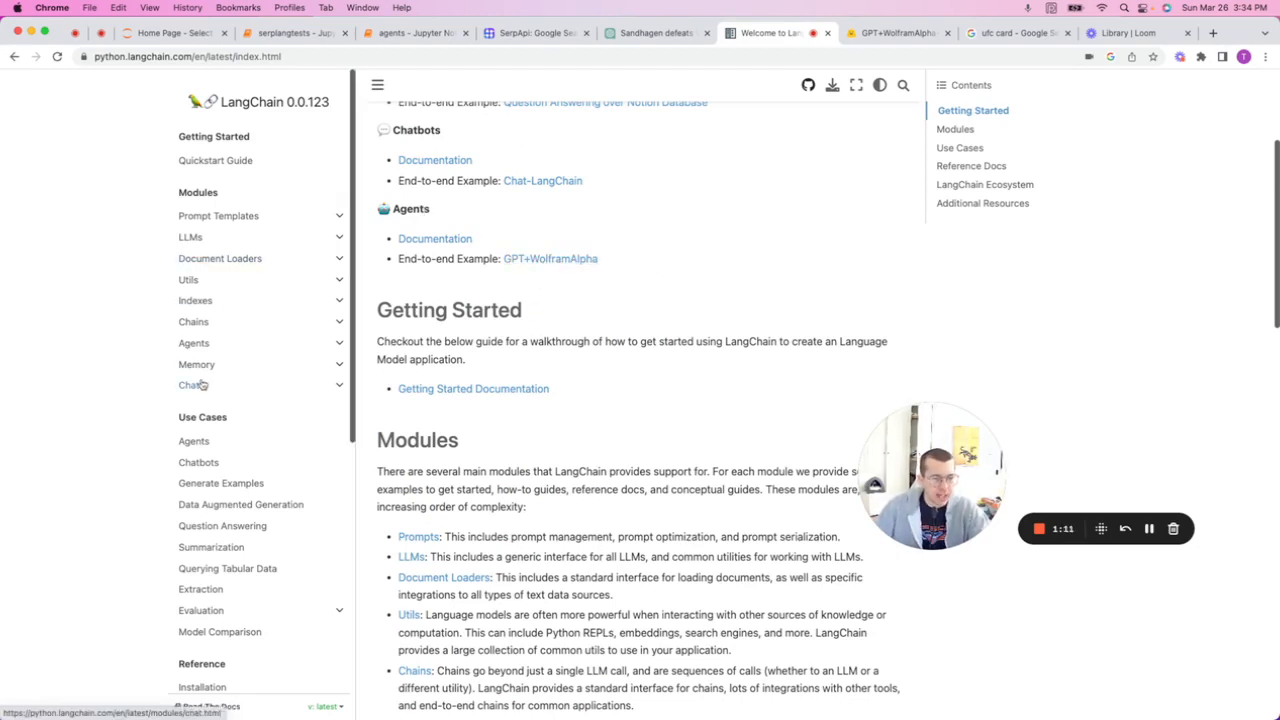
# - View the Agents docs page, then start a documentation search for 'tools'
pyautogui.click(193, 342)
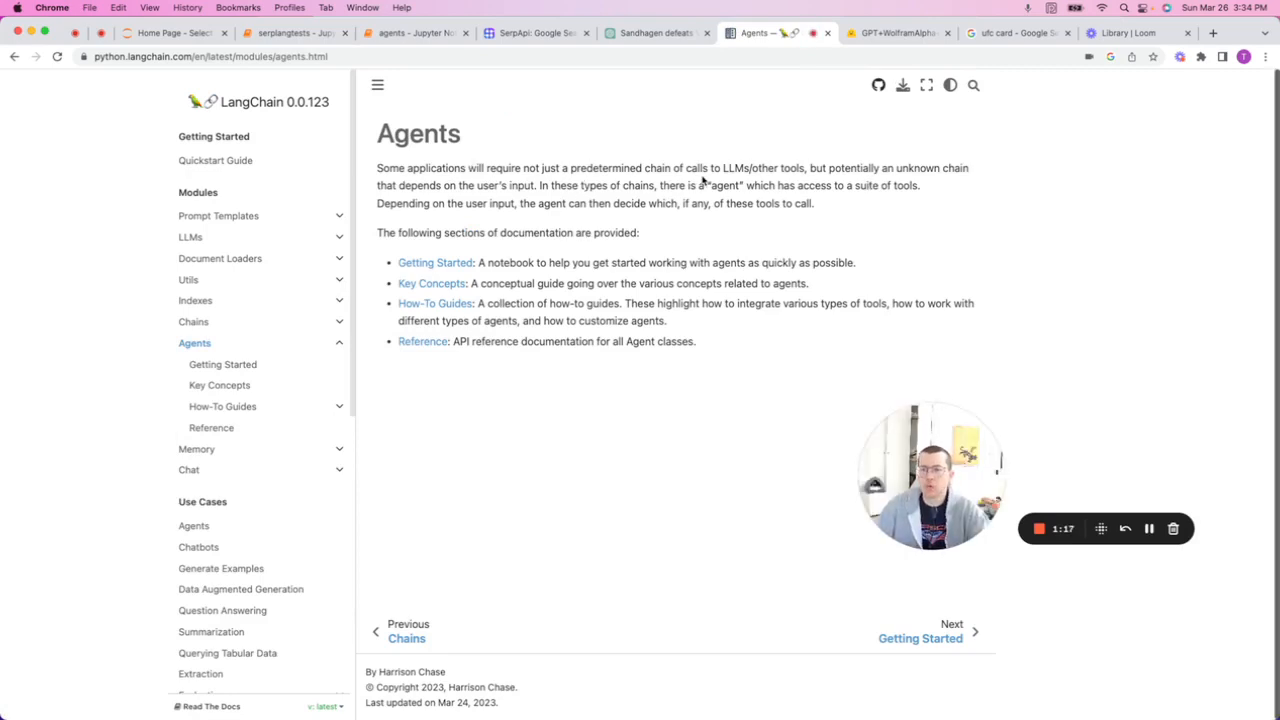
pyautogui.moveTo(418, 133)
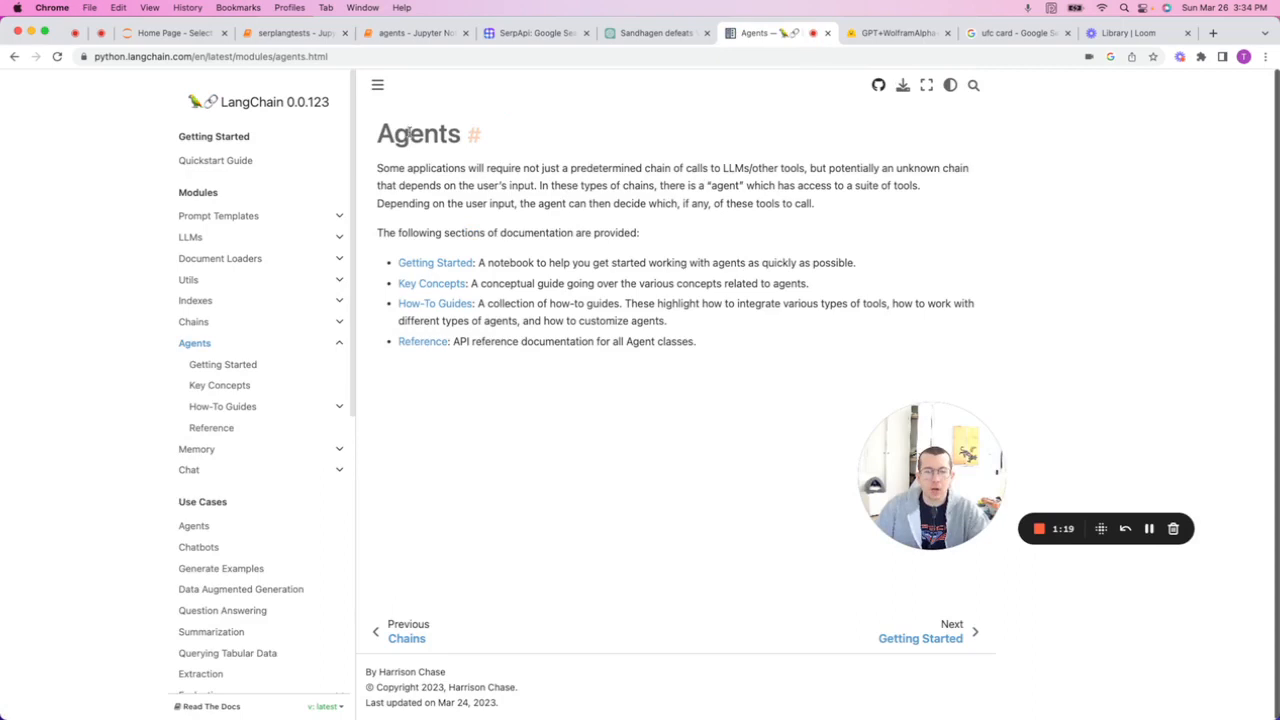
pyautogui.moveTo(624, 170)
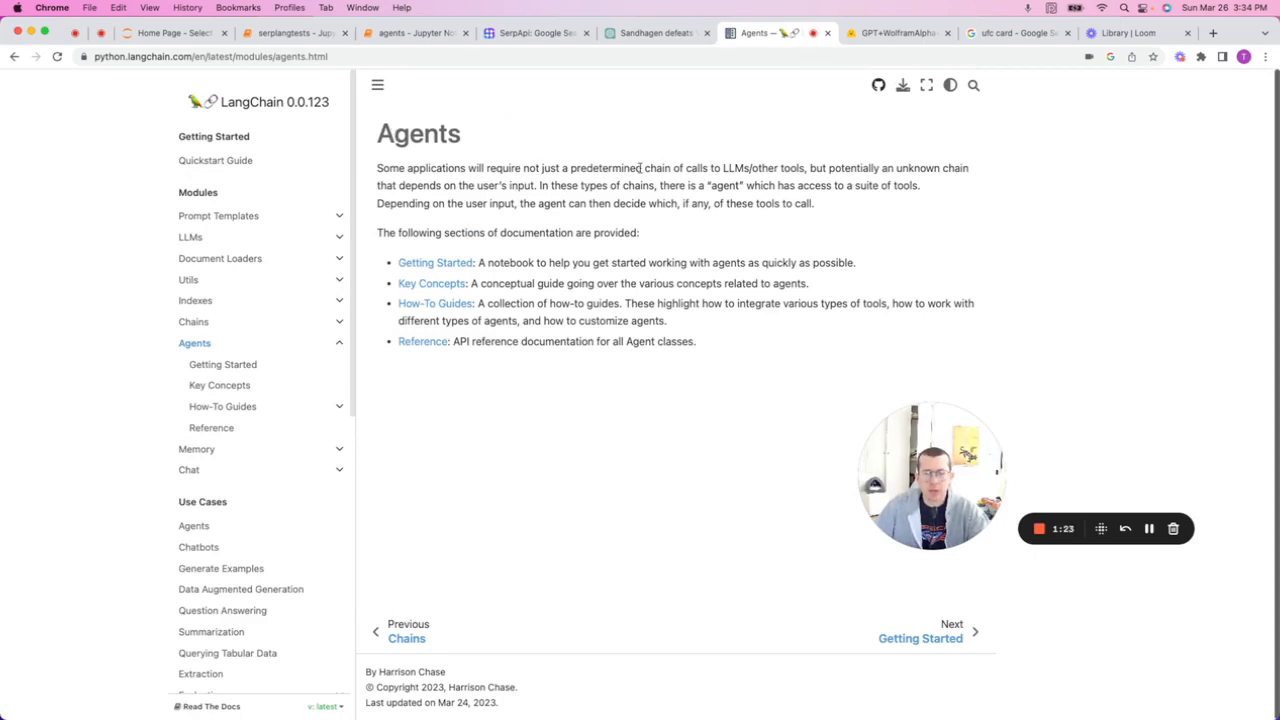
pyautogui.moveTo(957, 168)
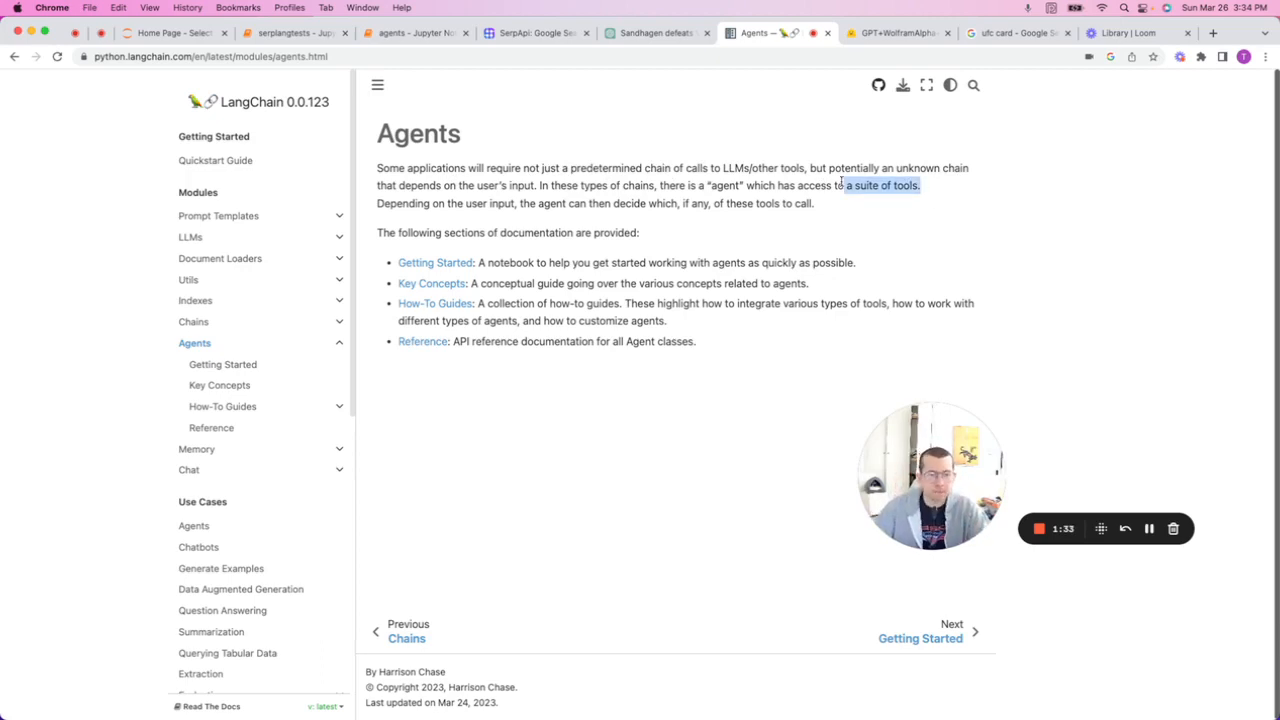
pyautogui.click(972, 84)
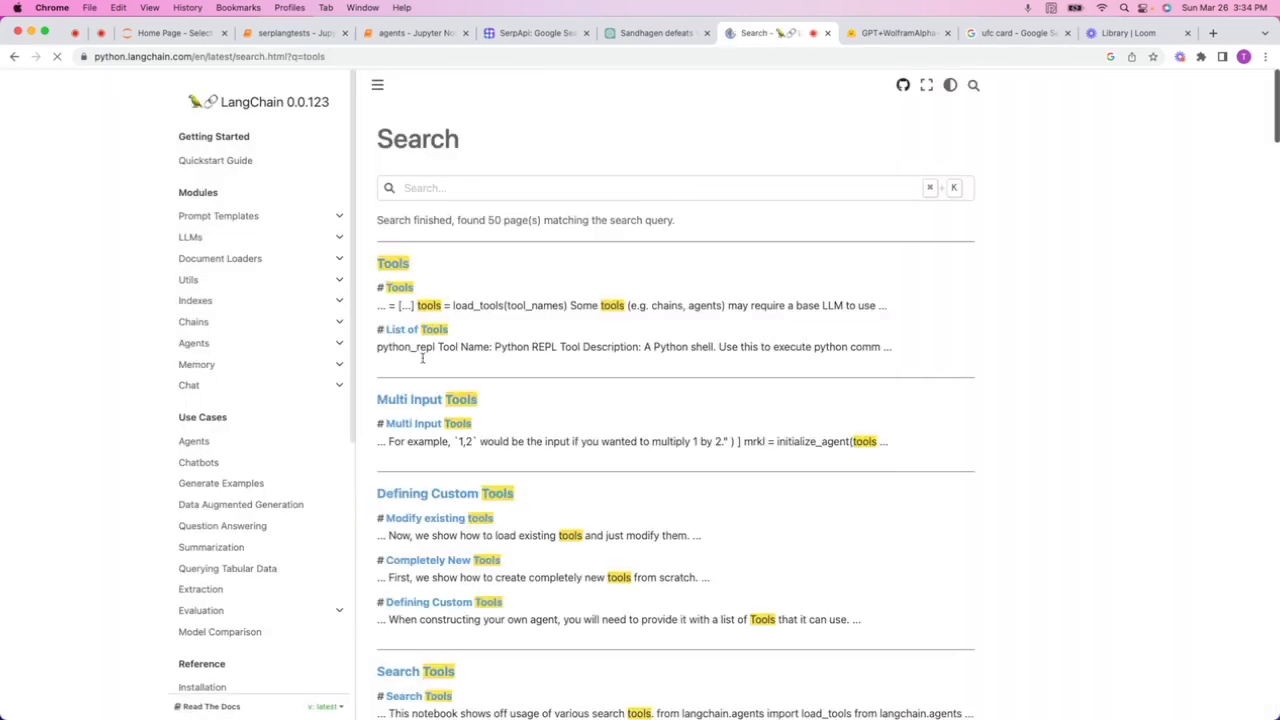
# - Browse the Tools page's List of Tools, then view the SerpApi Google Search site
pyautogui.click(393, 263)
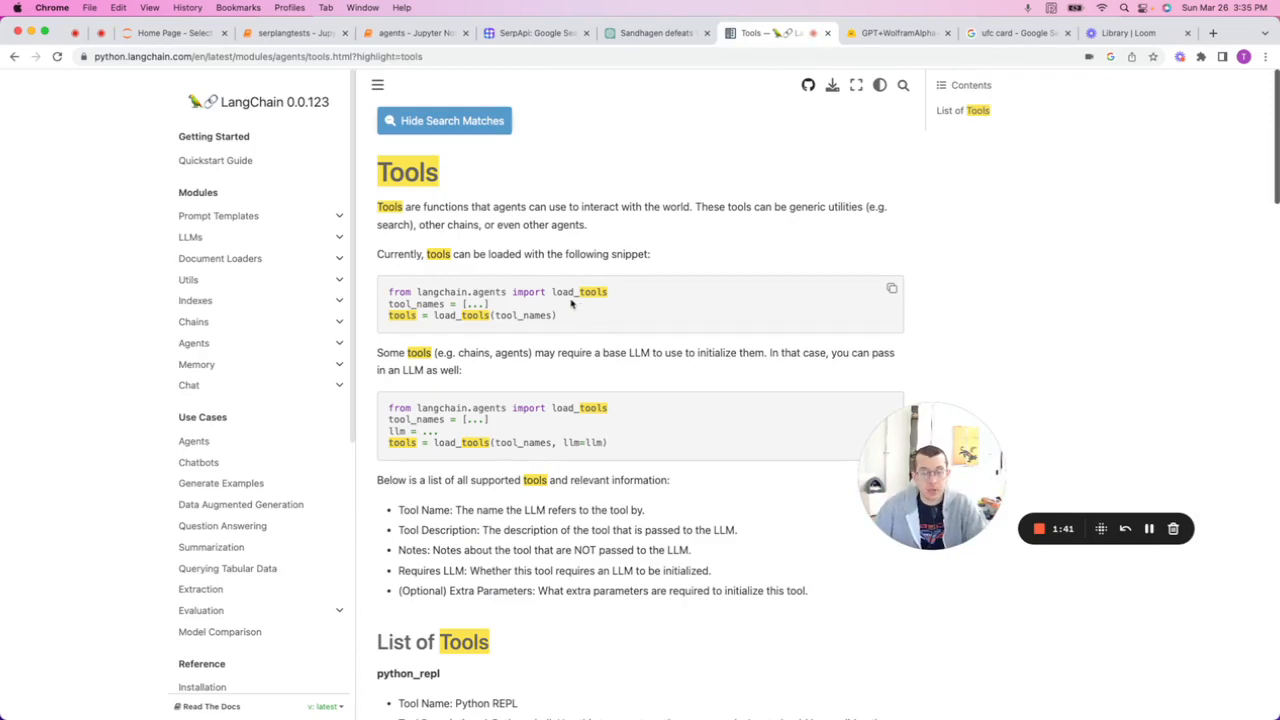
pyautogui.scroll(-3)
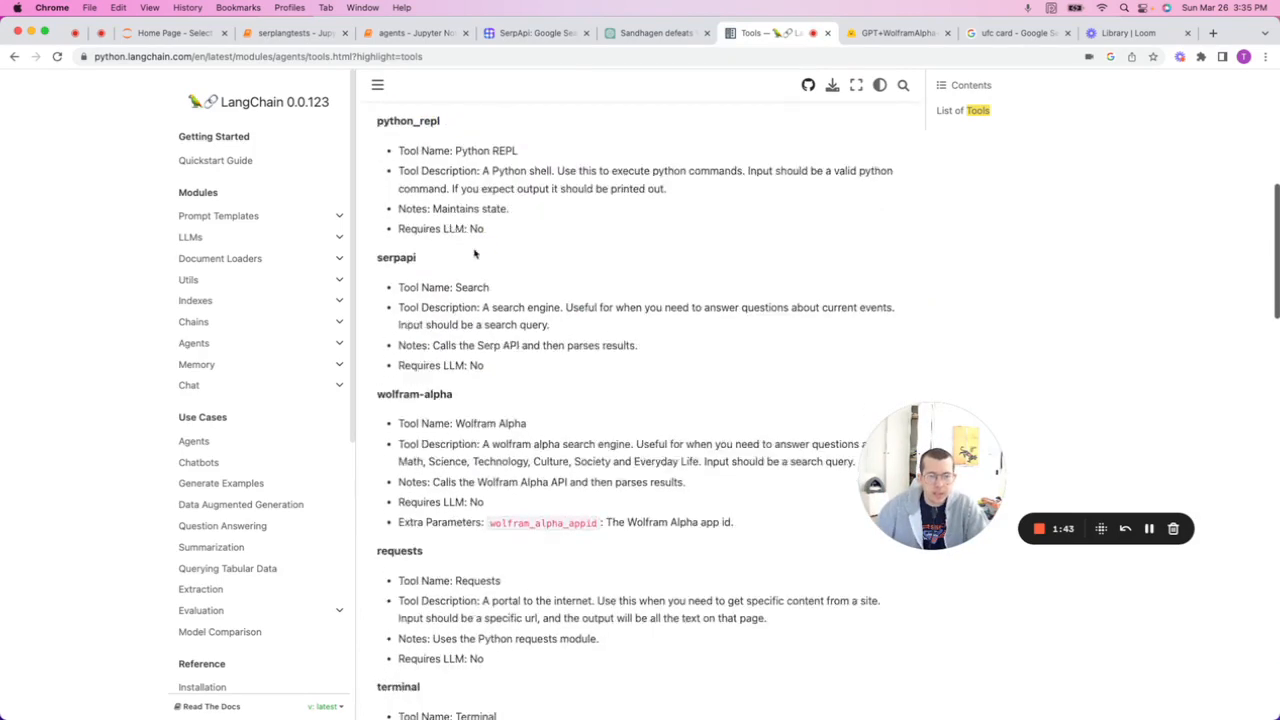
pyautogui.scroll(-3)
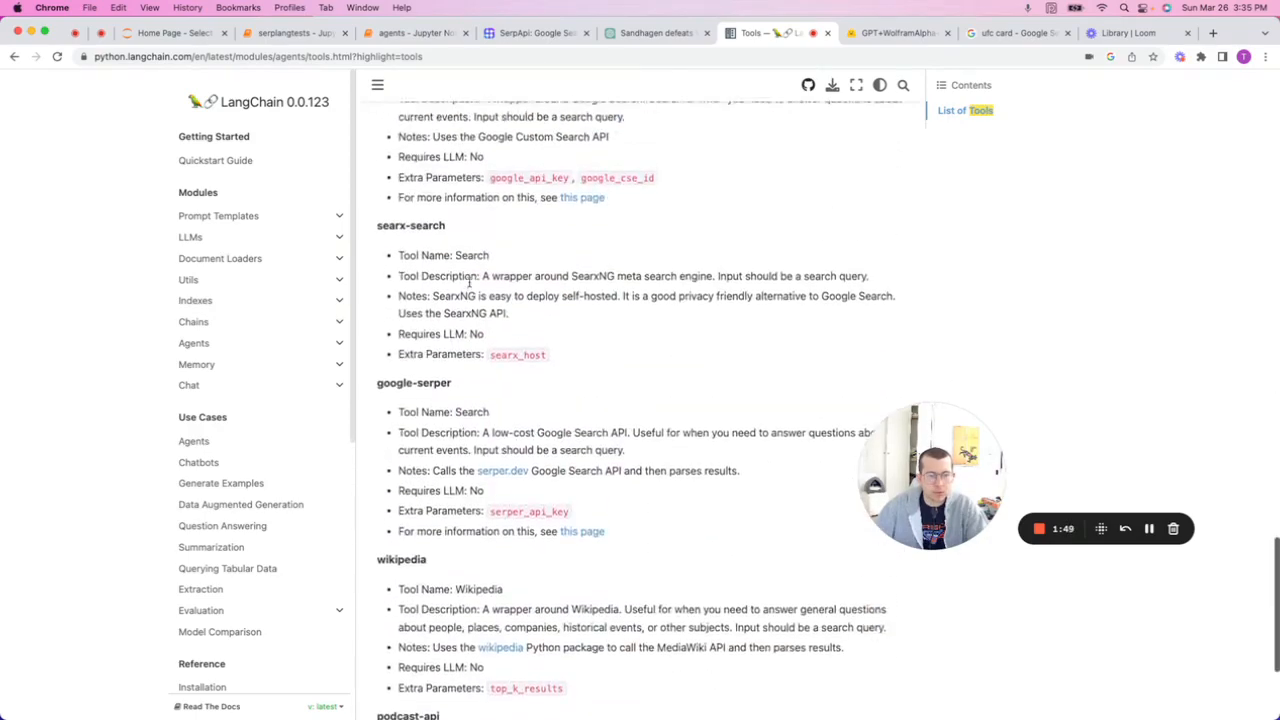
pyautogui.scroll(-3)
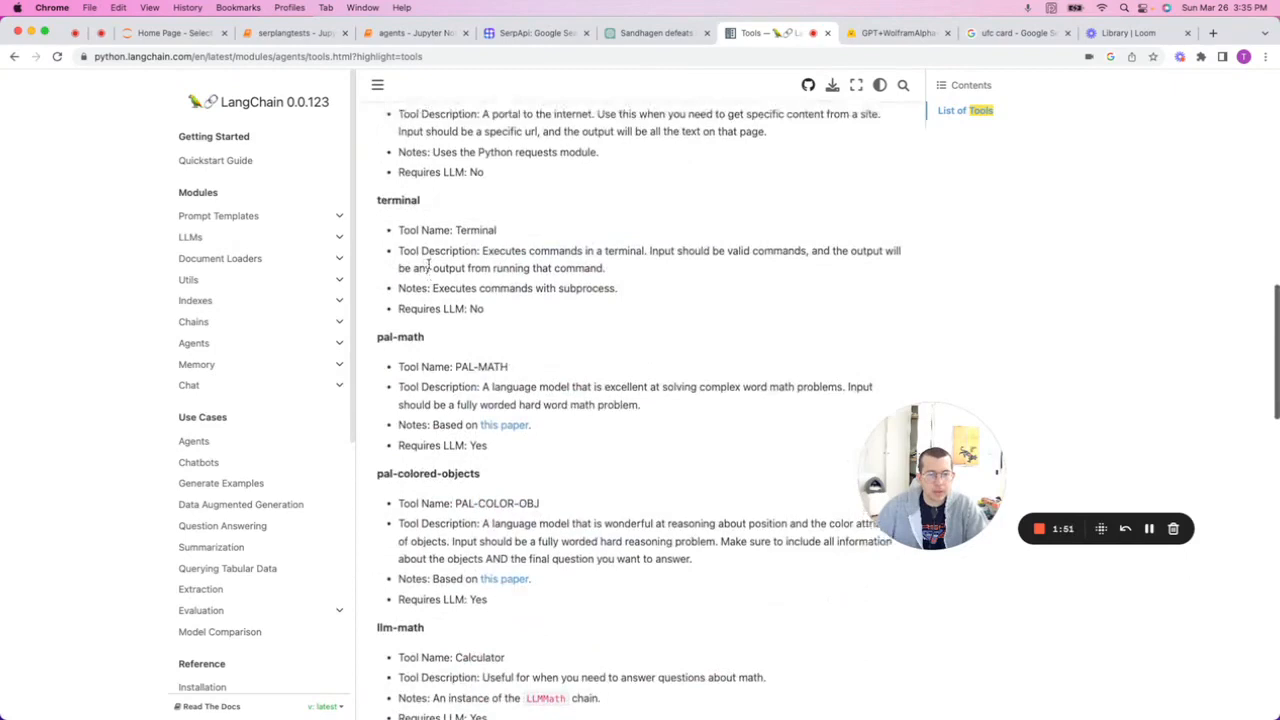
pyautogui.scroll(3)
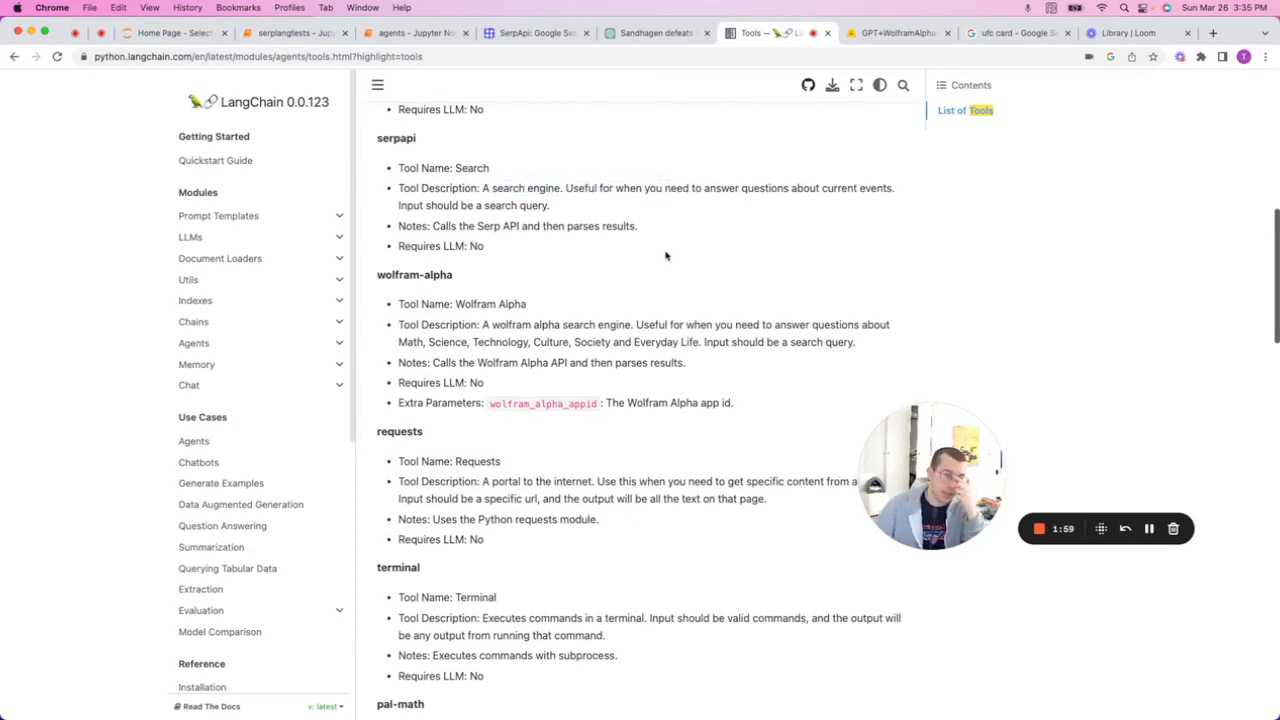
pyautogui.scroll(3)
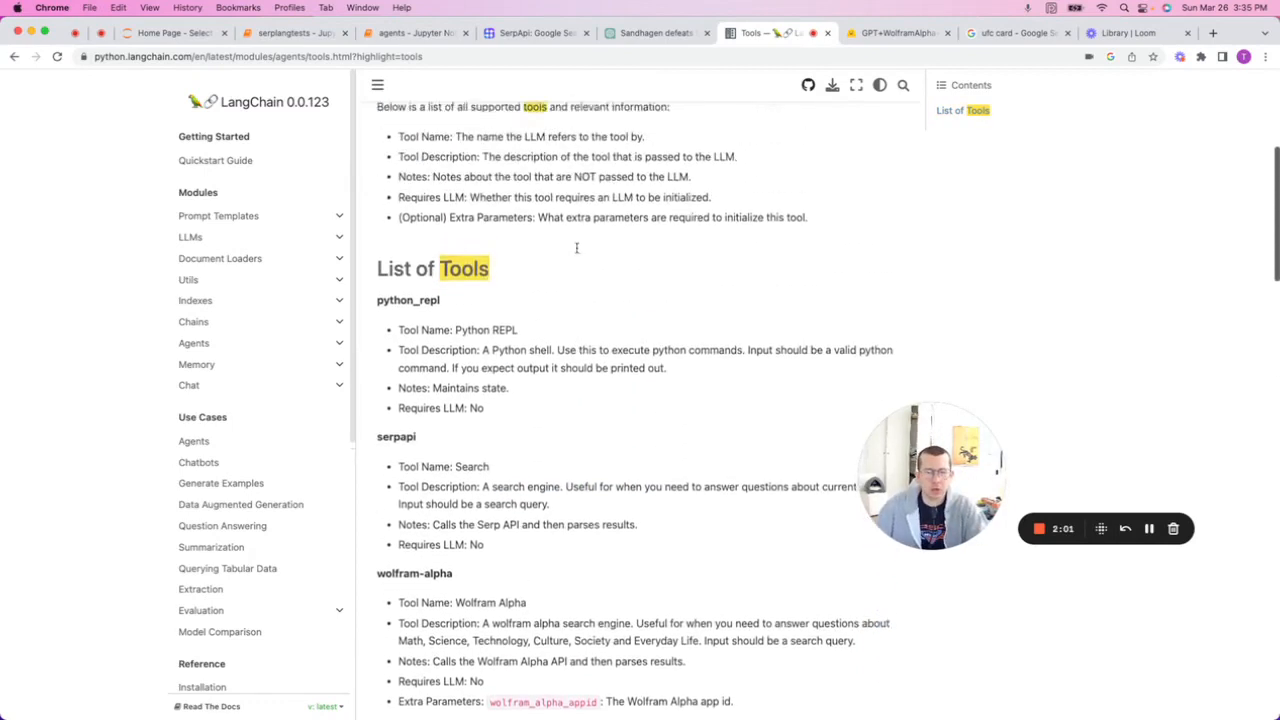
pyautogui.scroll(-3)
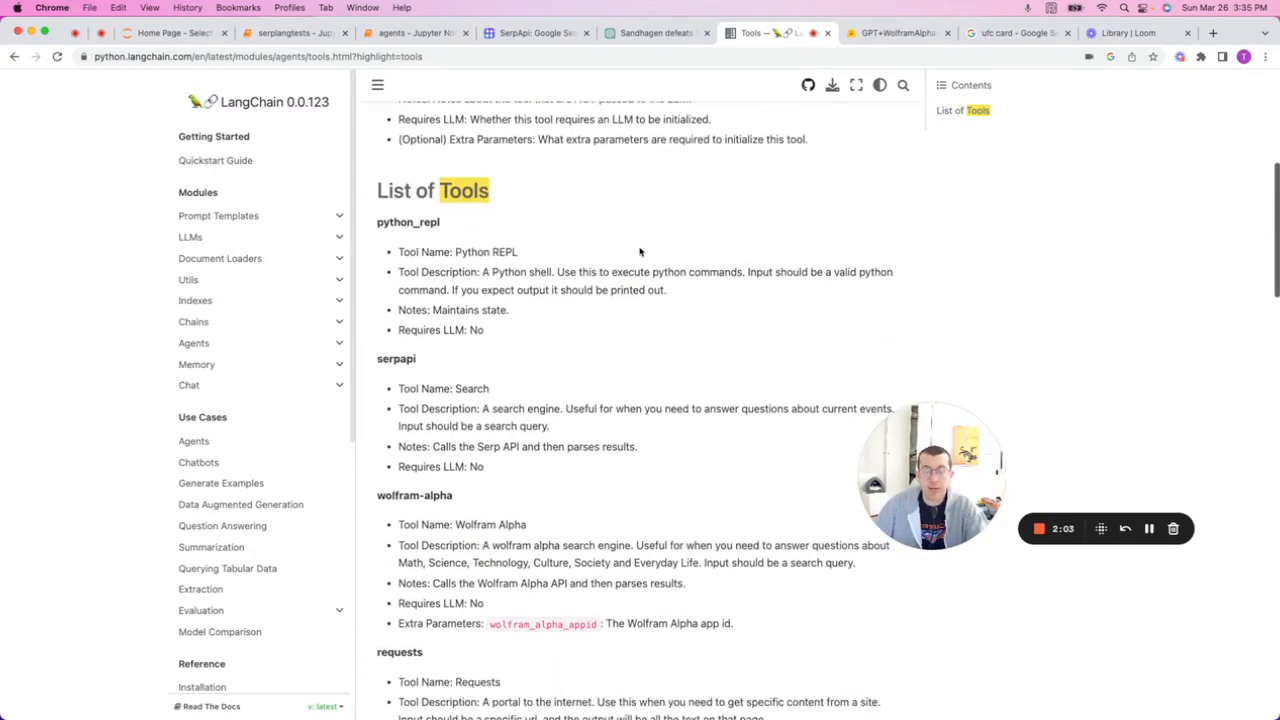
pyautogui.scroll(-3)
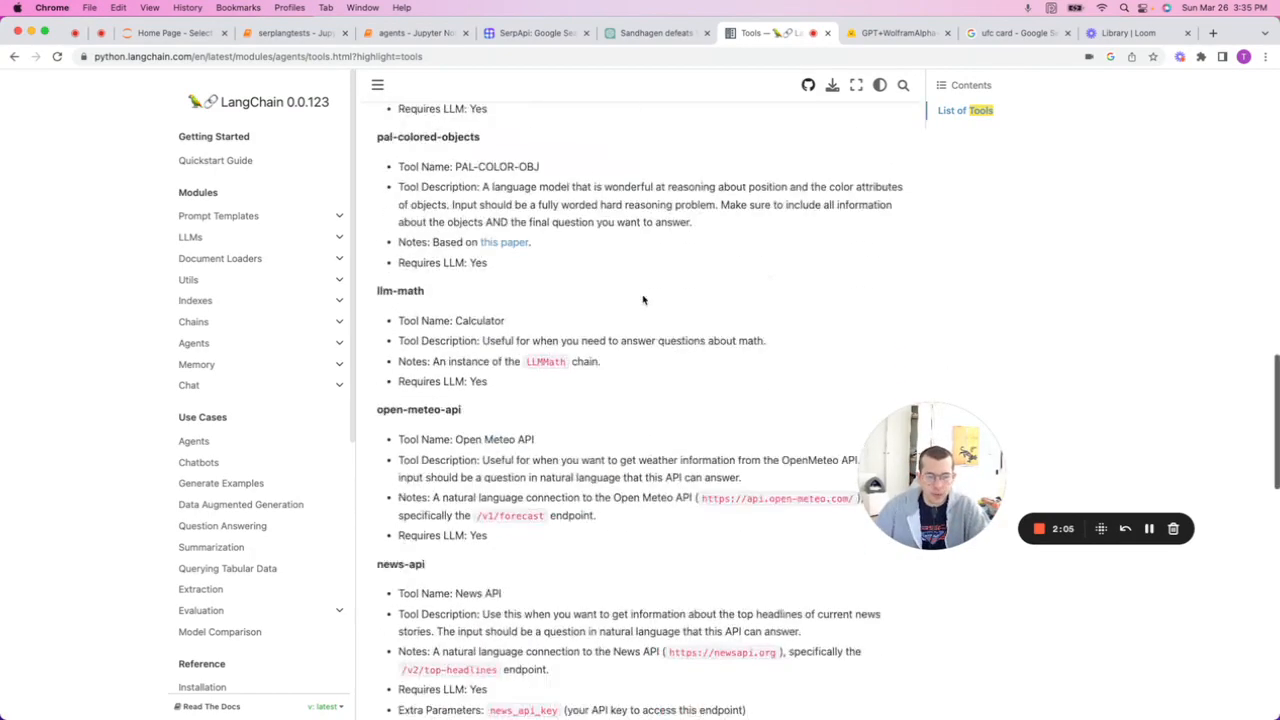
pyautogui.scroll(-3)
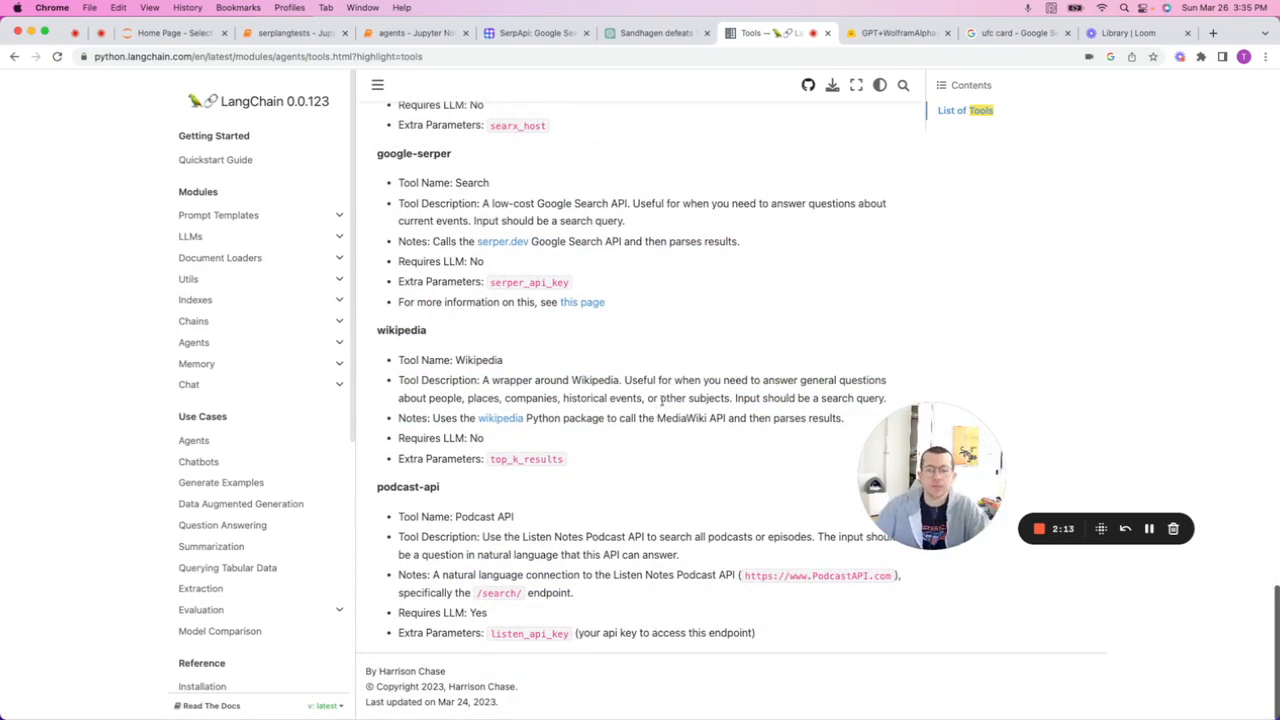
pyautogui.click(525, 33)
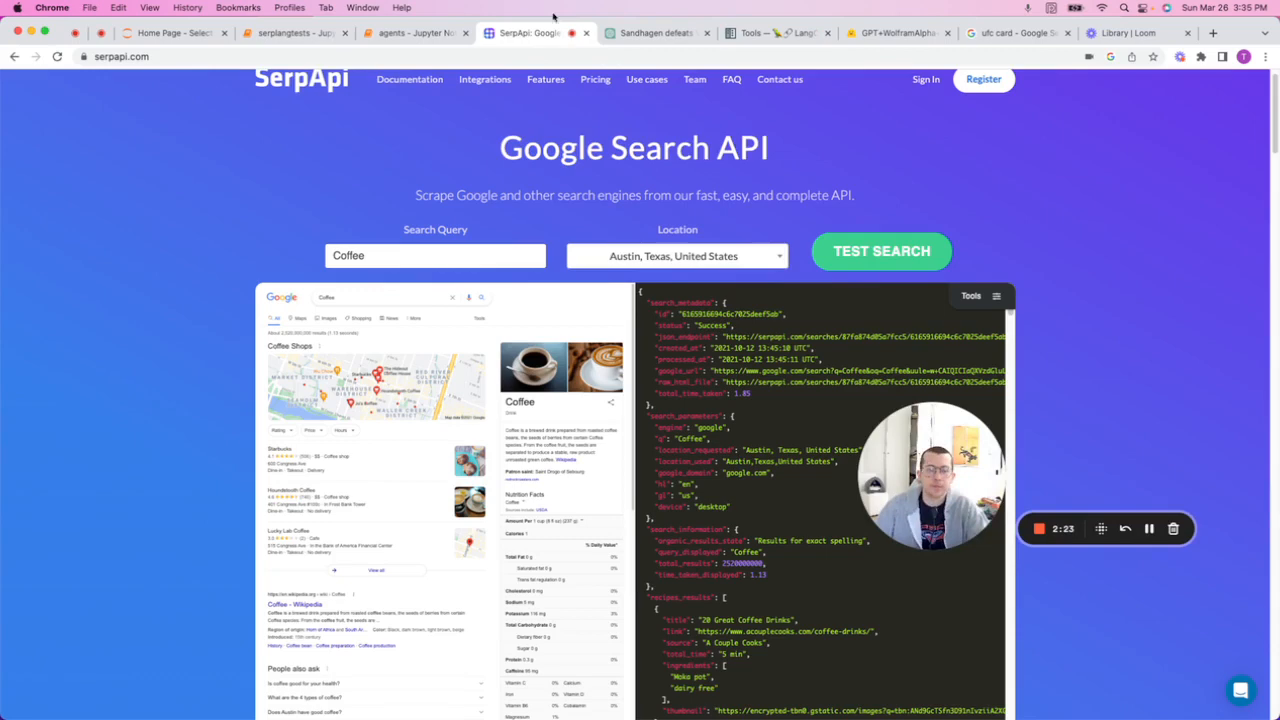
pyautogui.moveTo(655, 33)
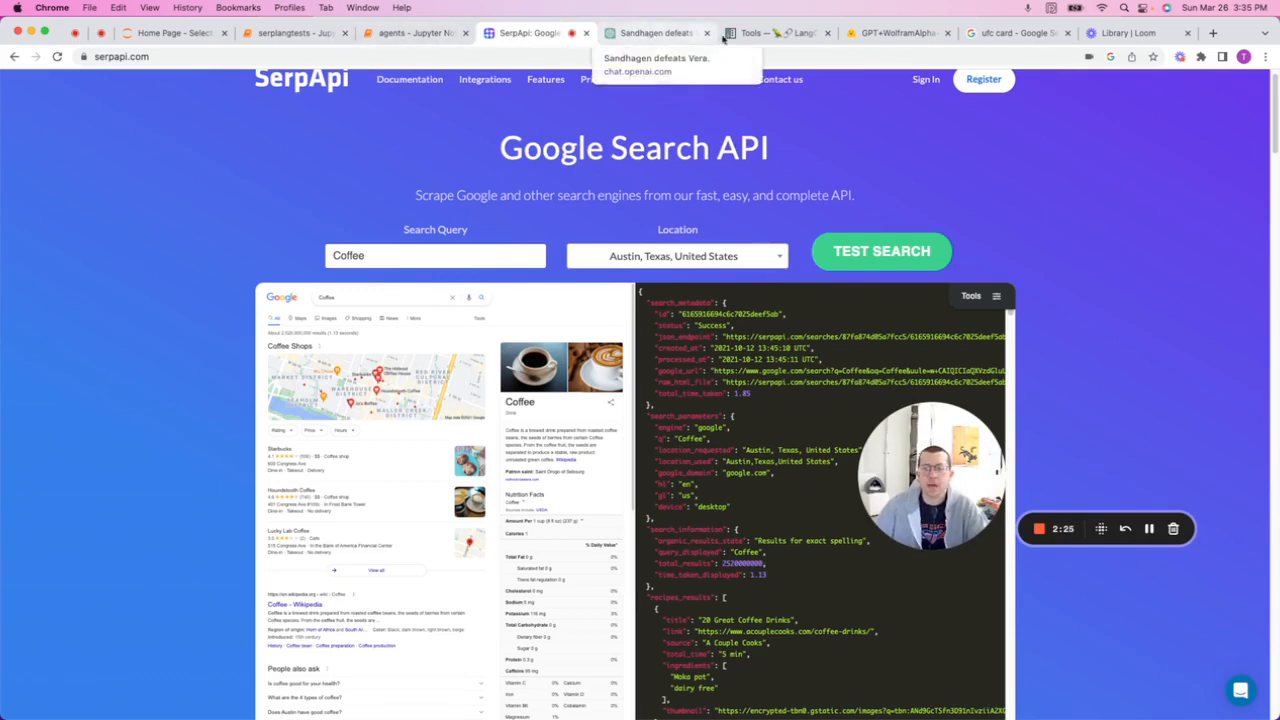
pyautogui.moveTo(415, 33)
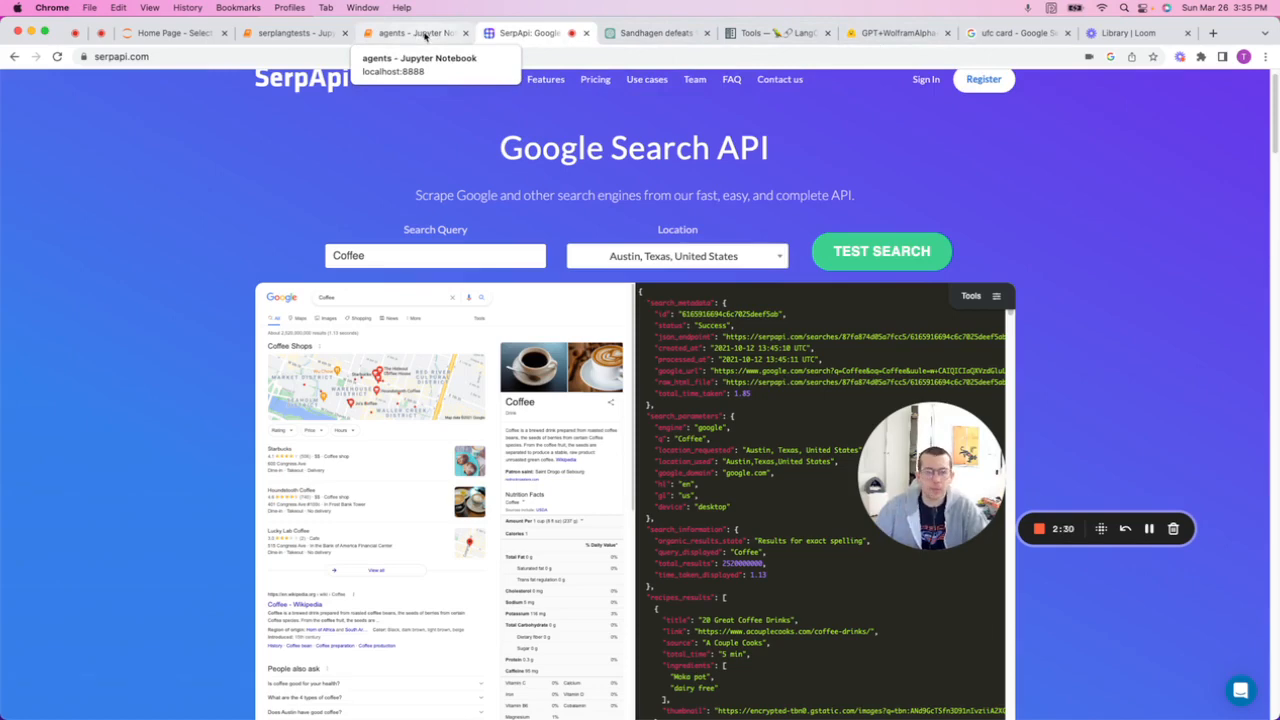
# - Switch to the 'agents - Jupyter Notebook' tab with the serpapi agent cell
pyautogui.click(410, 33)
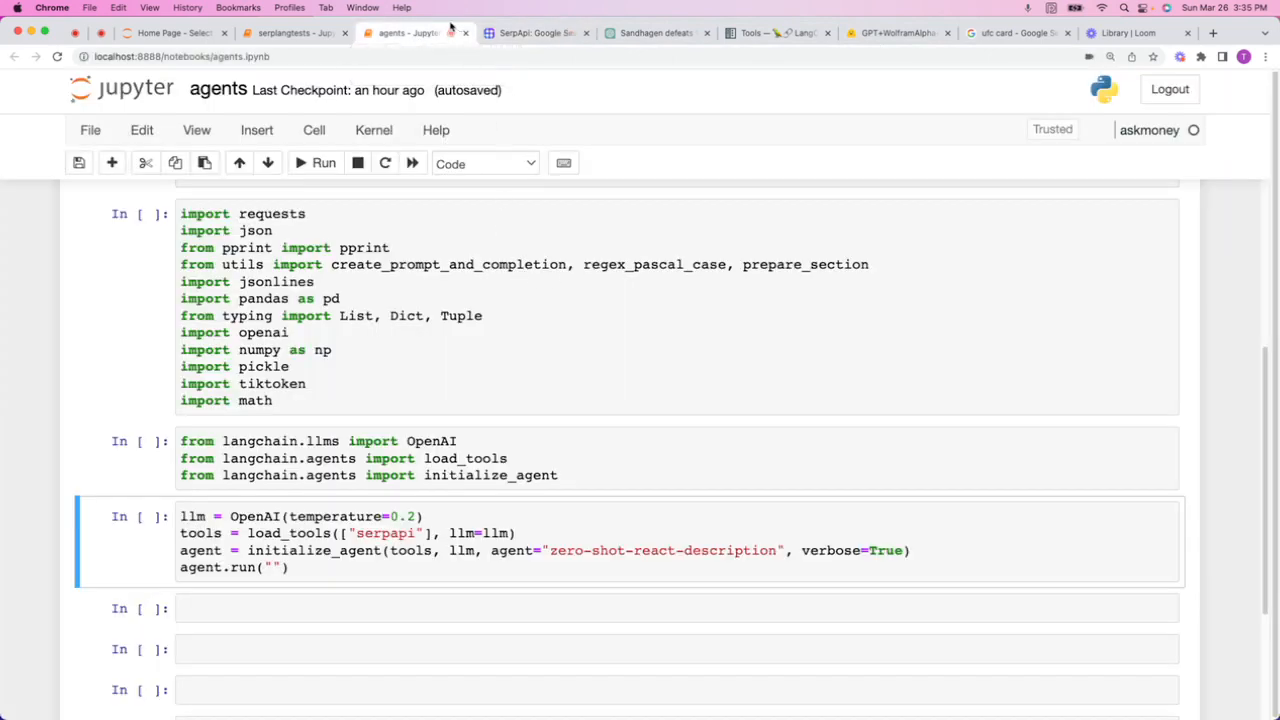
# - Run the standard imports cell and the LangChain imports cell
pyautogui.click(519, 307)
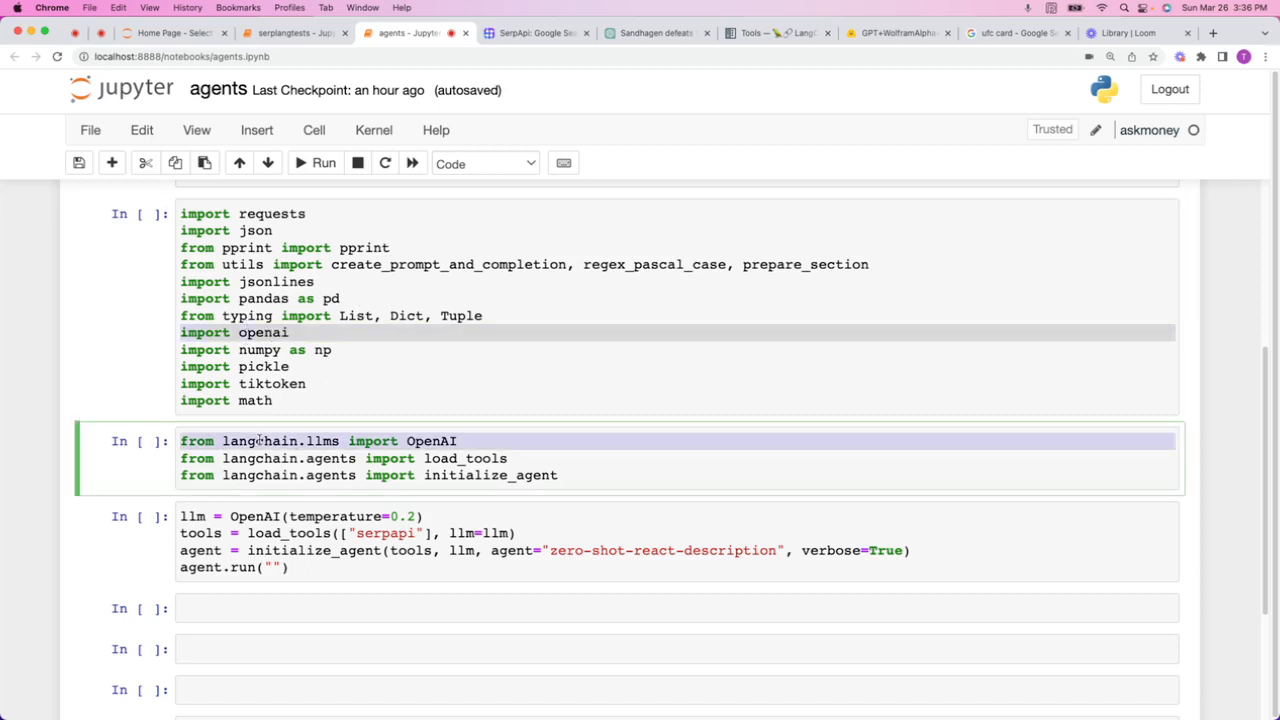
pyautogui.click(324, 162)
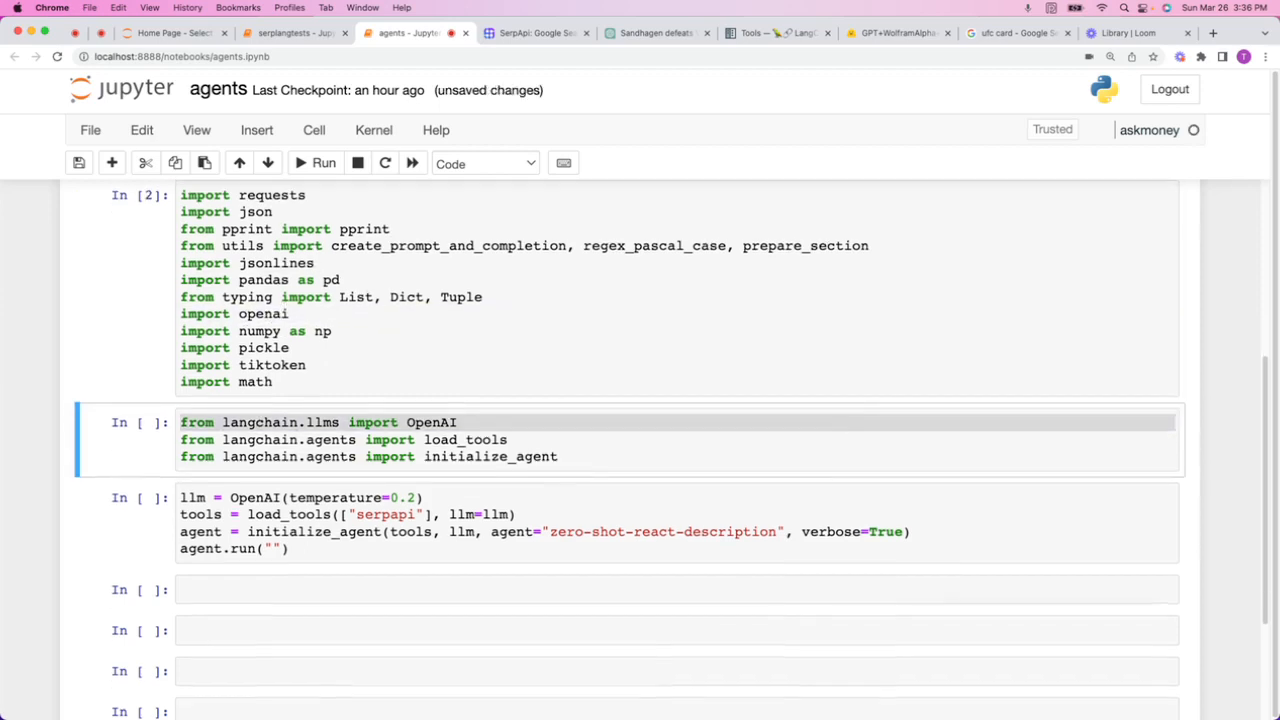
pyautogui.click(323, 163)
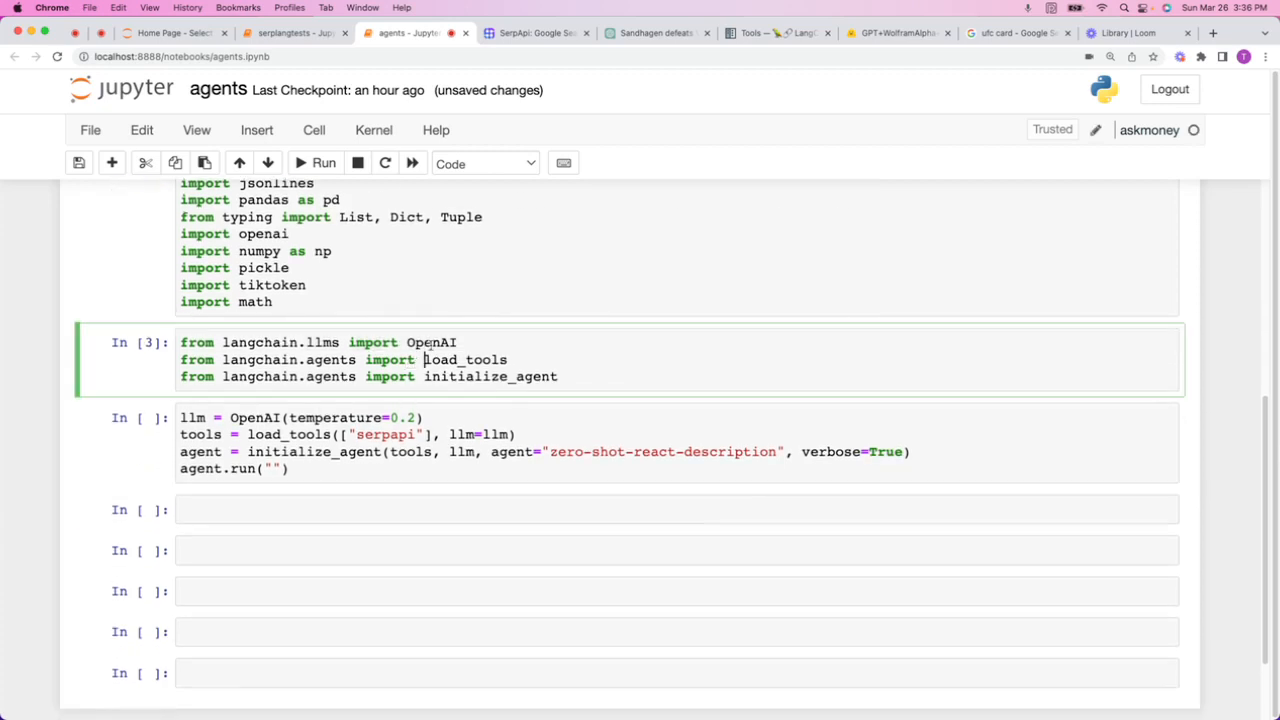
# - Highlight initialize_agent and the zero-shot-react-description agent name in the code
pyautogui.doubleClick(430, 342)
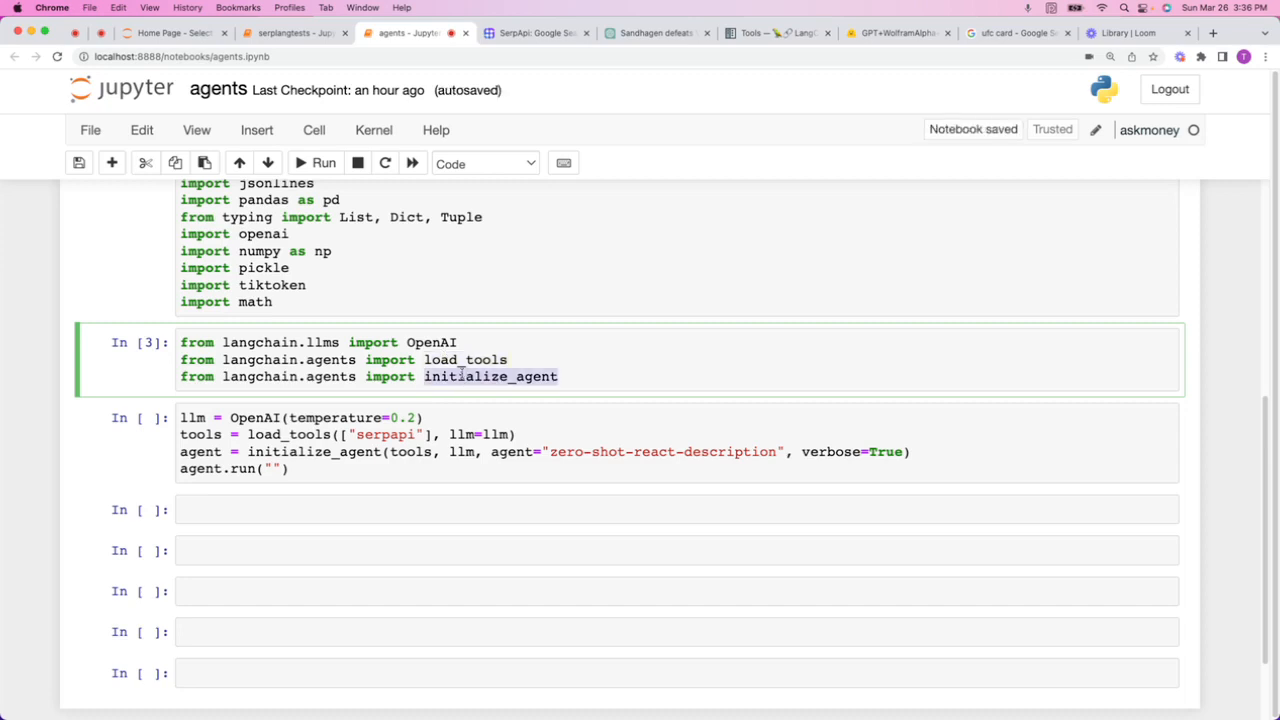
pyautogui.scroll(3)
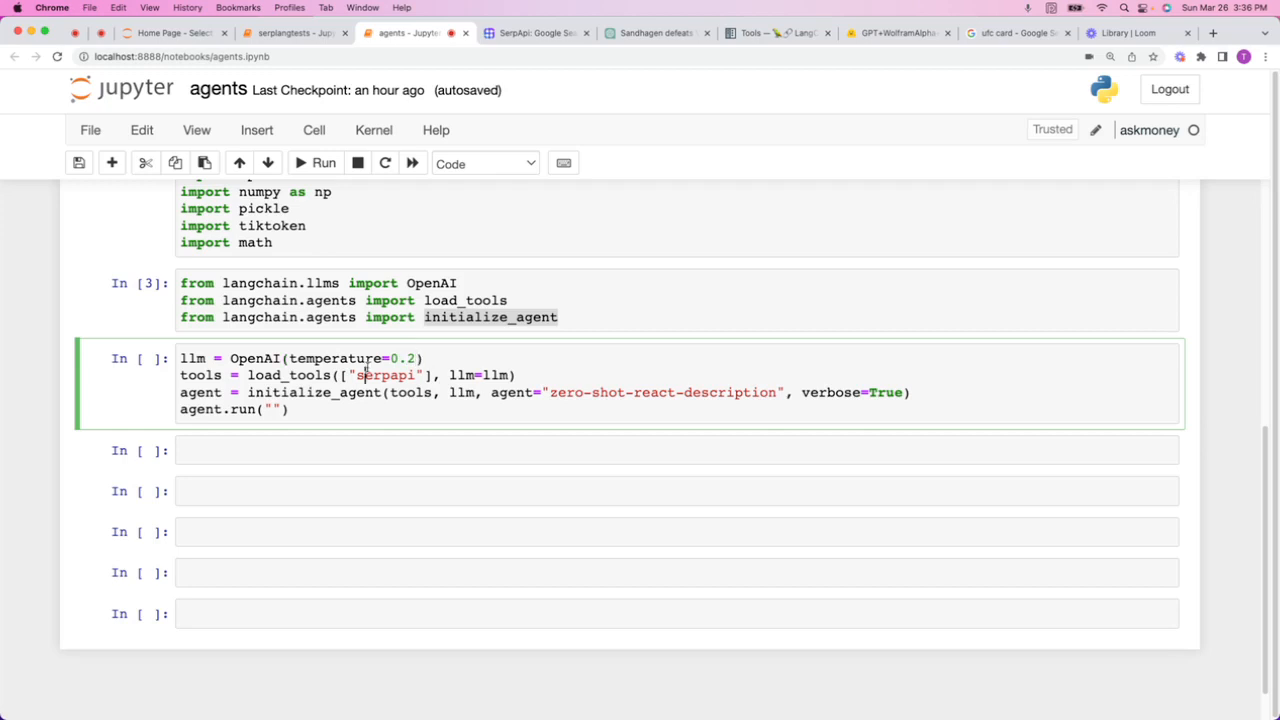
pyautogui.doubleClick(289, 375)
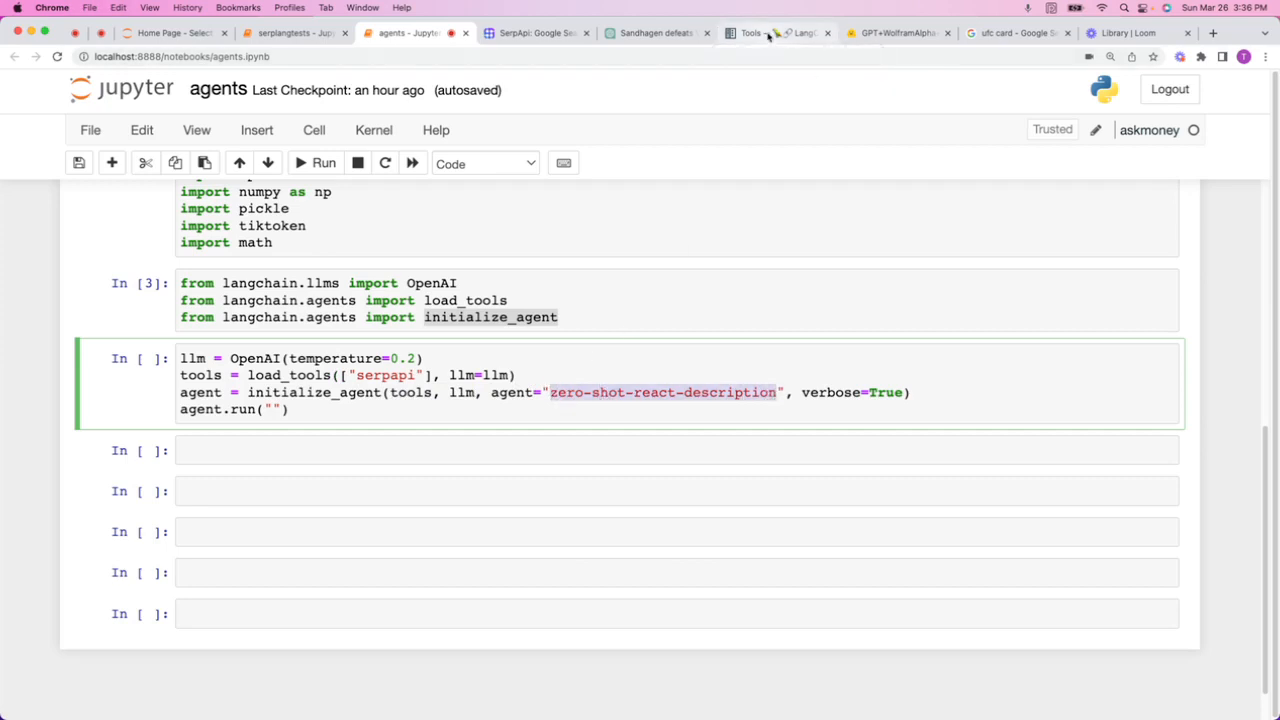
# - Read the docs' agent types page on zero-shot-react-description, then return to the notebook
pyautogui.click(778, 33)
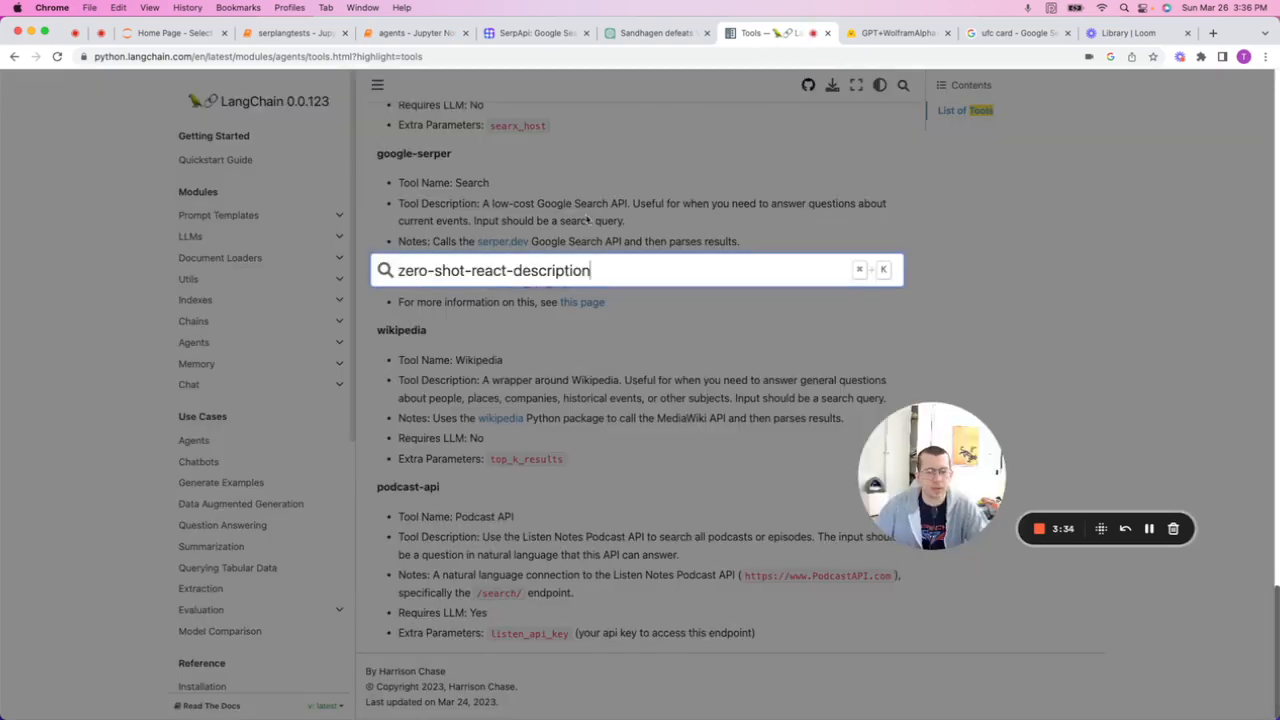
pyautogui.press('Return')
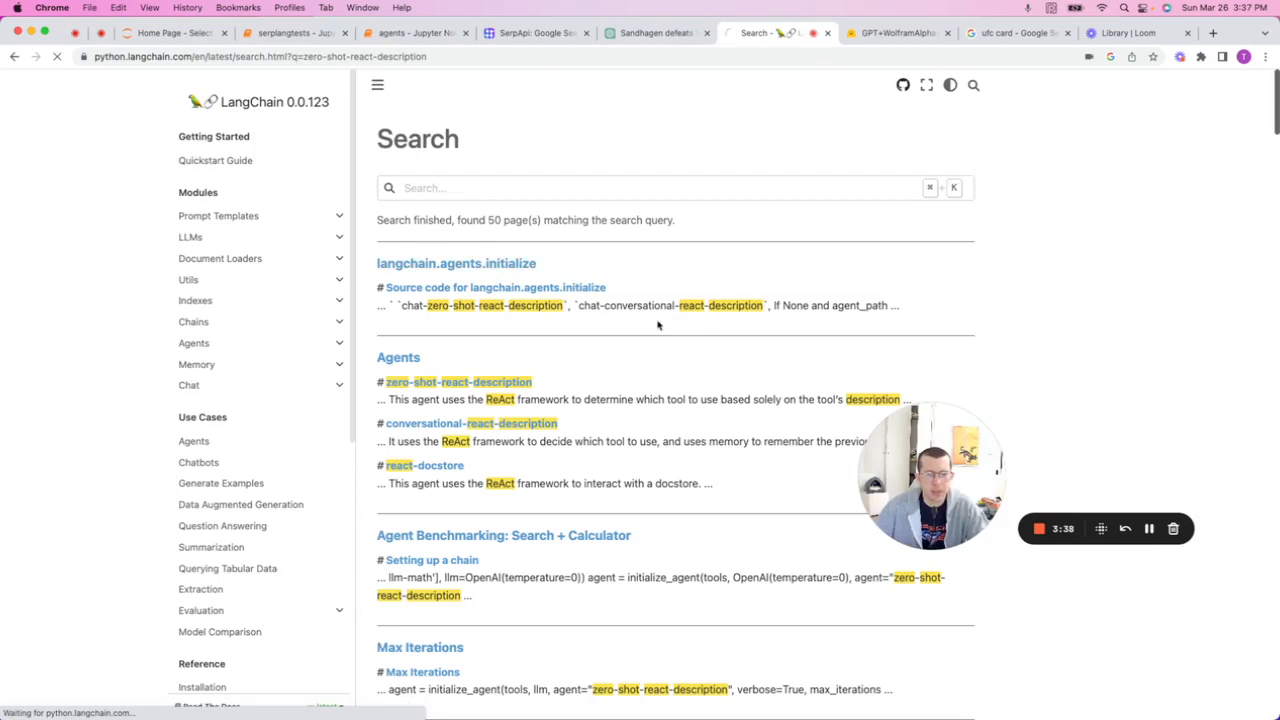
pyautogui.click(494, 287)
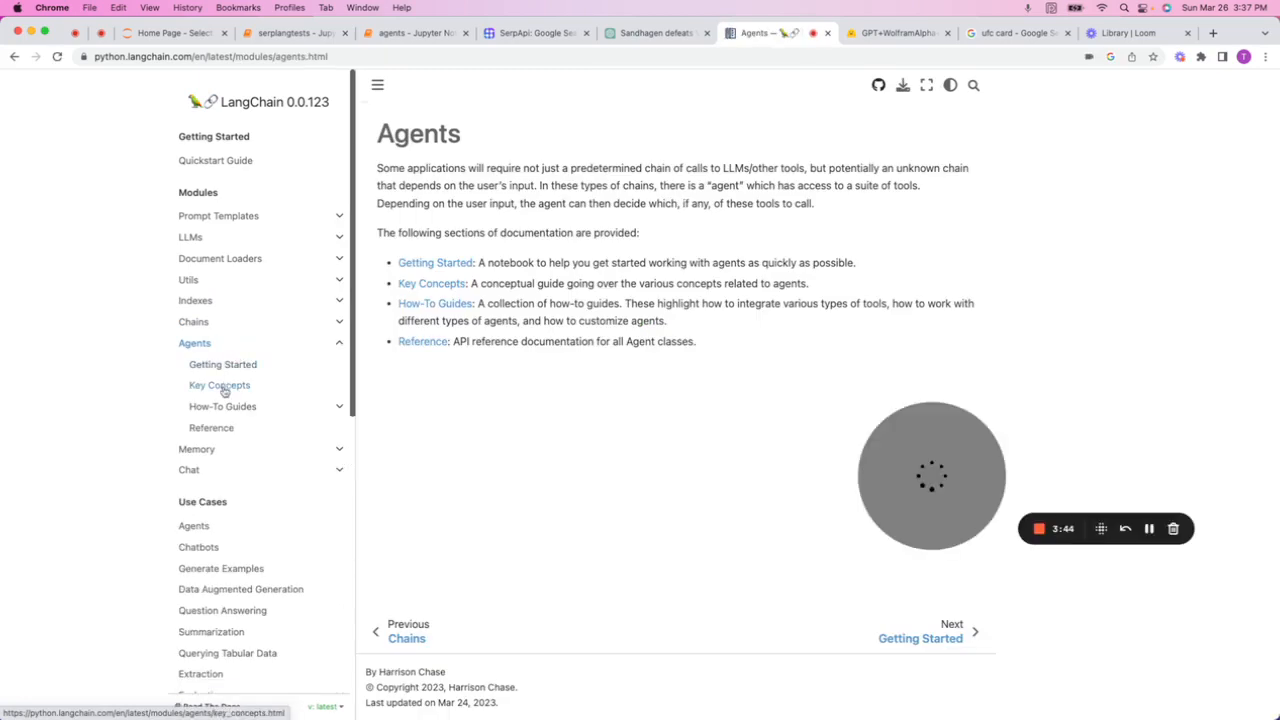
pyautogui.click(219, 385)
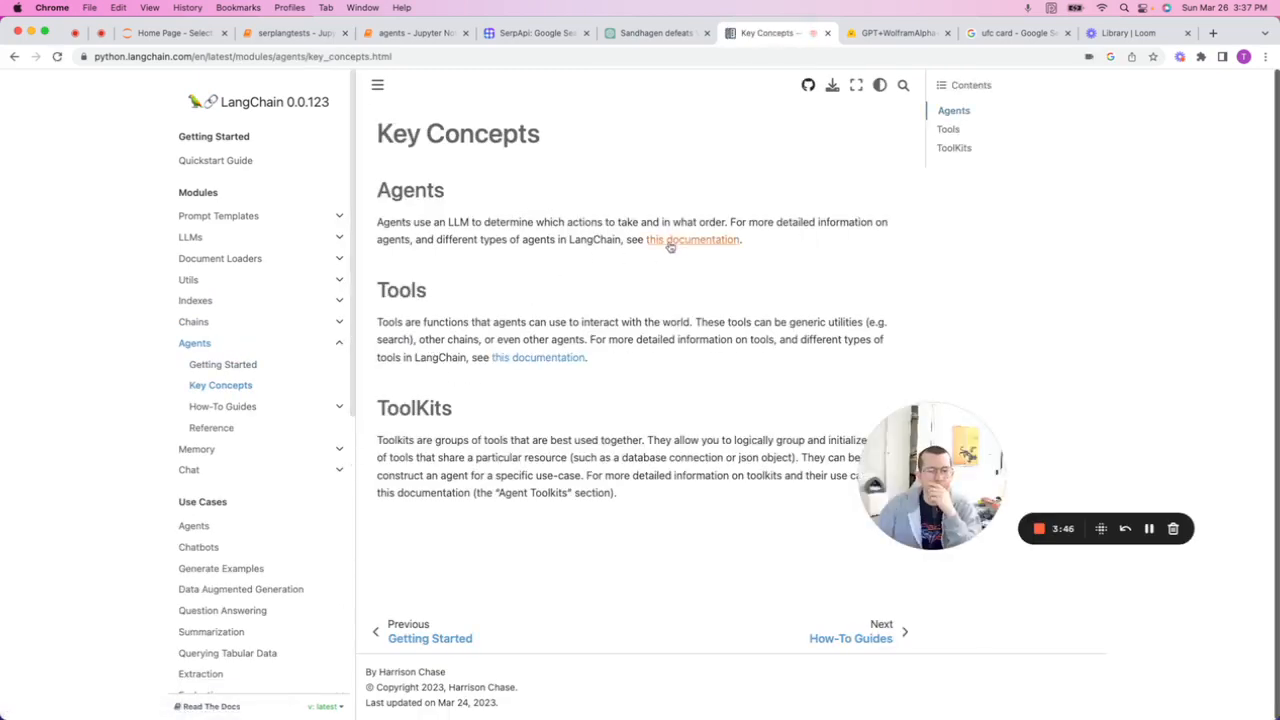
pyautogui.click(693, 239)
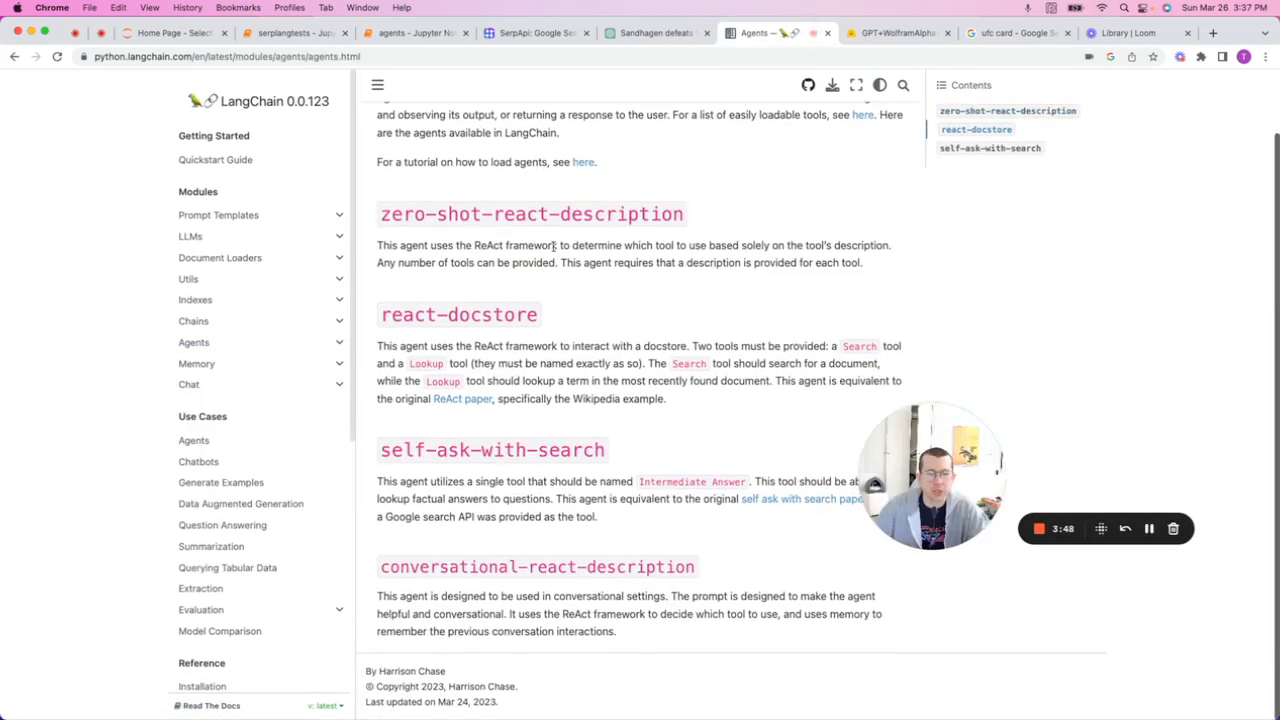
pyautogui.moveTo(933, 378)
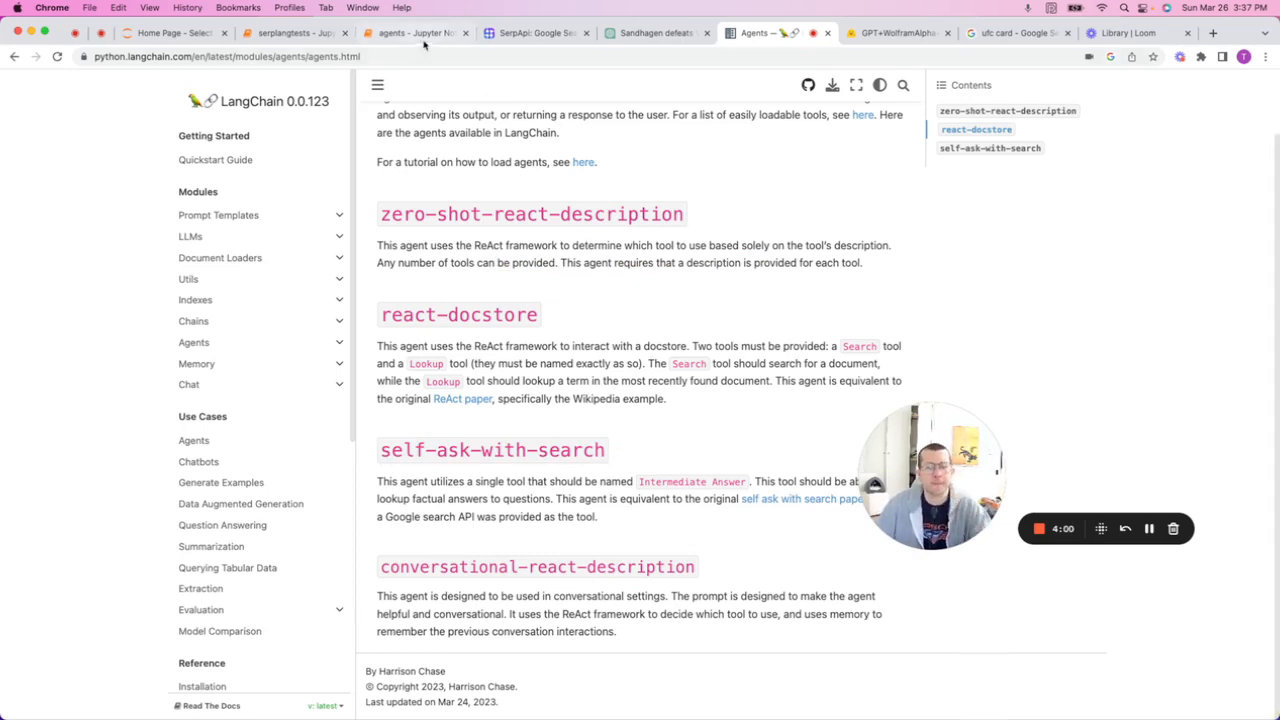
pyautogui.click(415, 33)
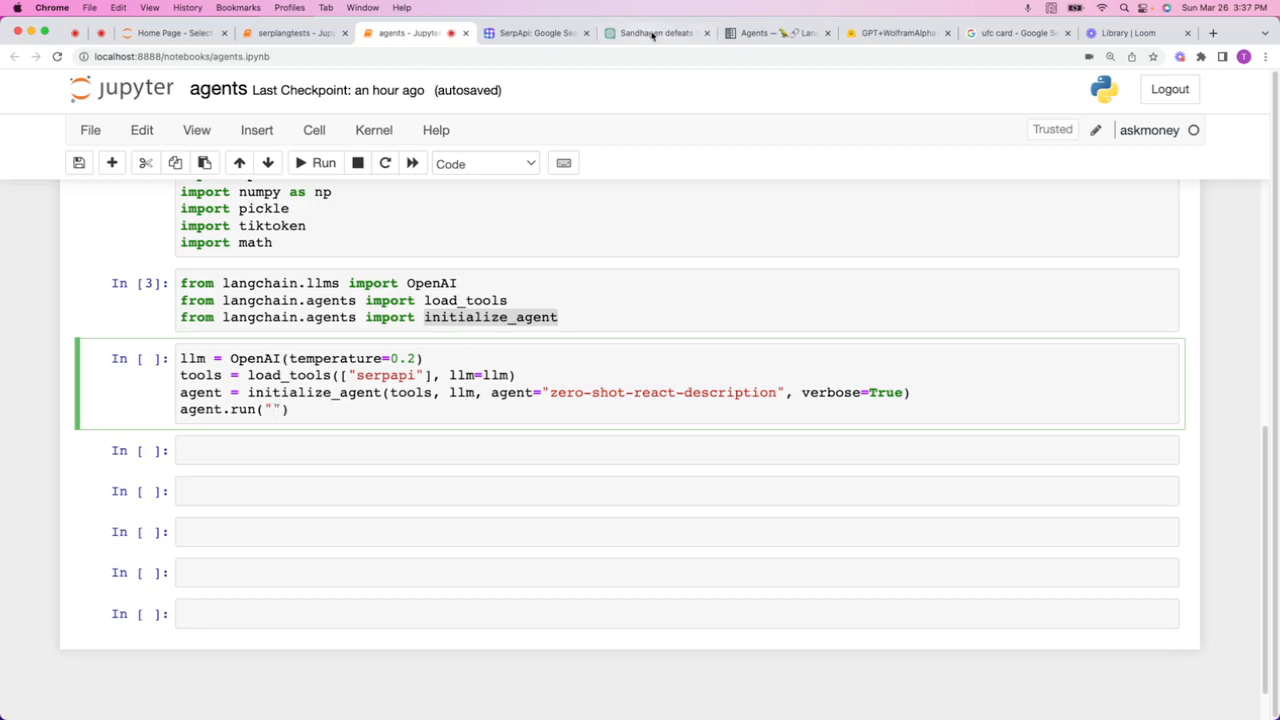
# - Put 'who won the chito vera vs cory sandhagen fight?' inside the notebook's agent.run call
pyautogui.click(655, 33)
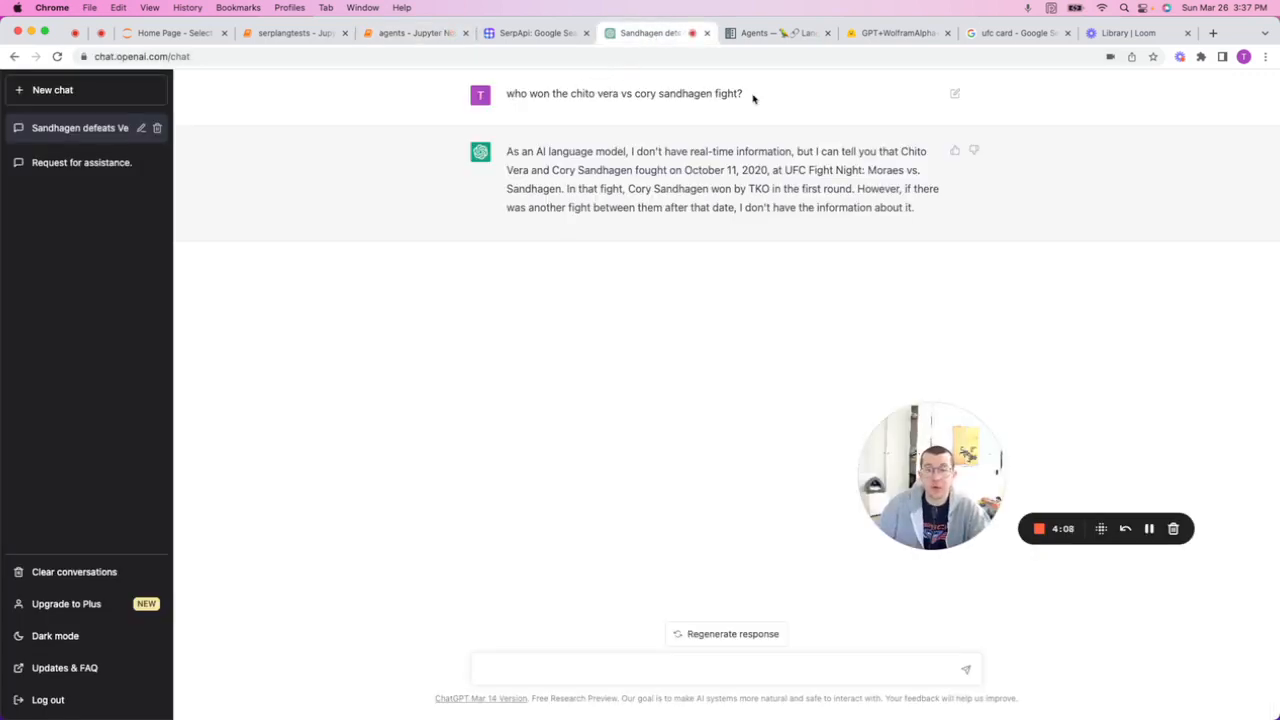
pyautogui.tripleClick(624, 93)
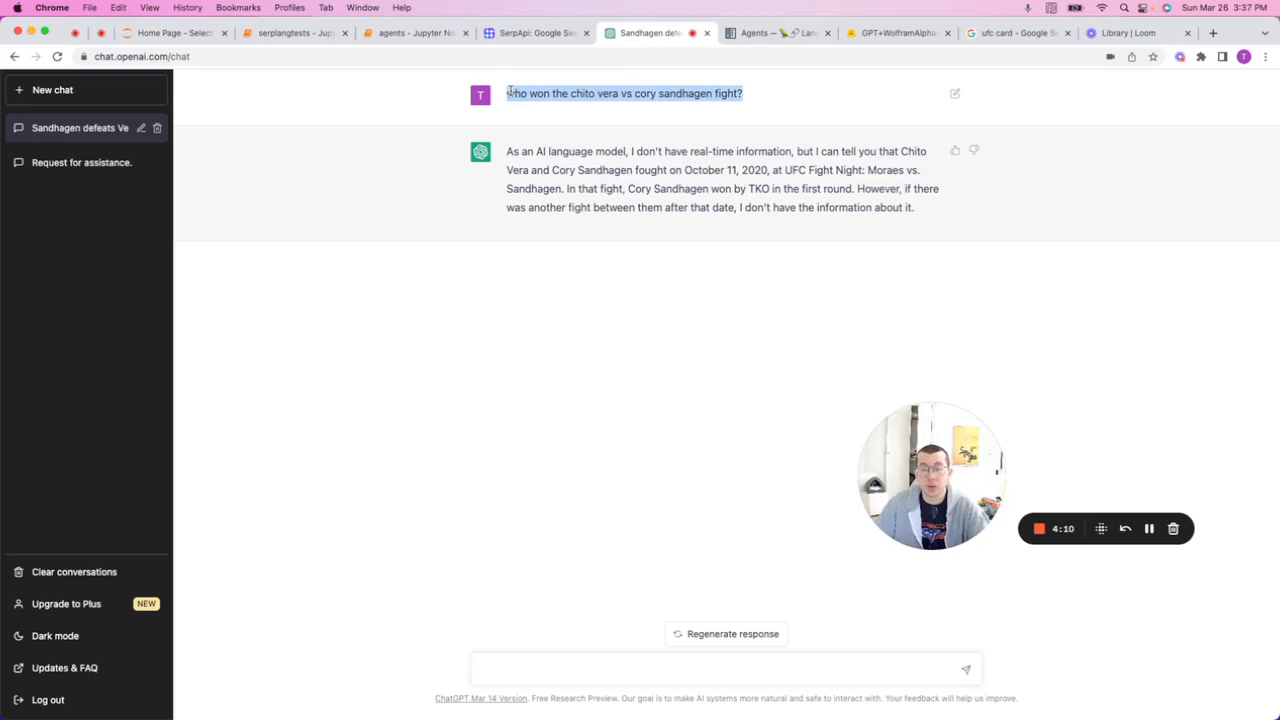
pyautogui.click(415, 33)
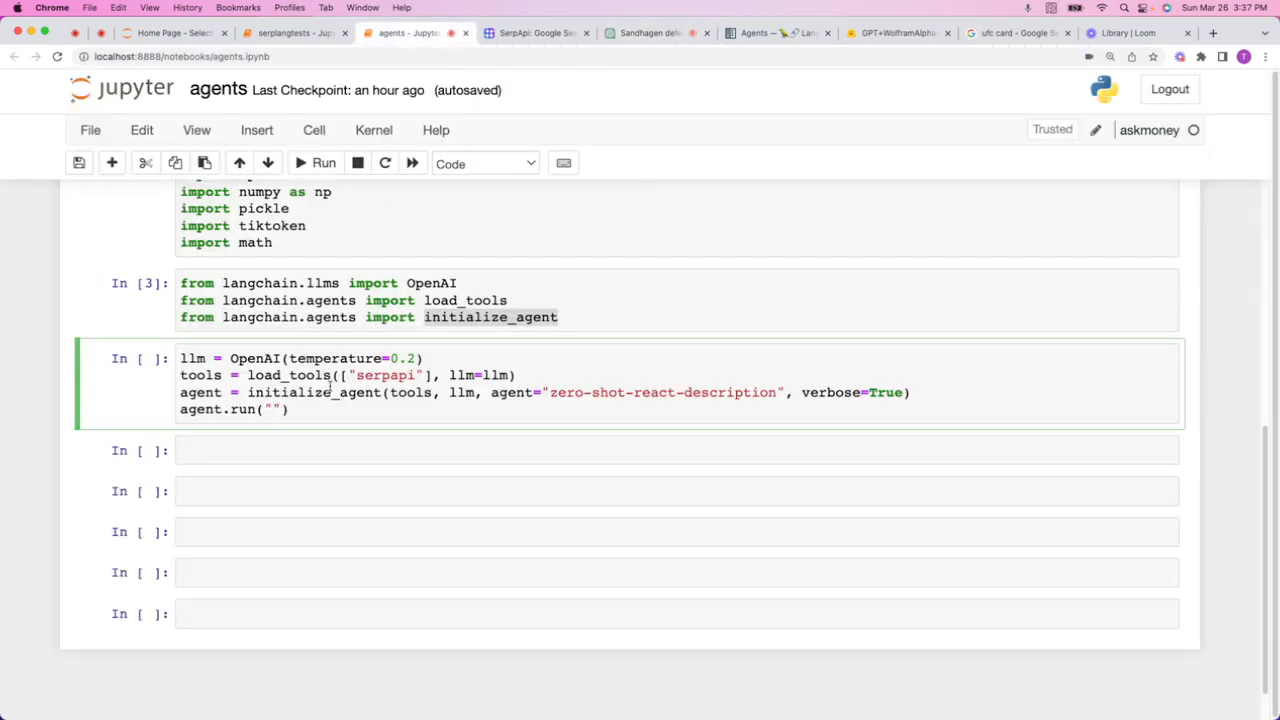
pyautogui.write('who won the chito vera vs cory sandhagen fight?')
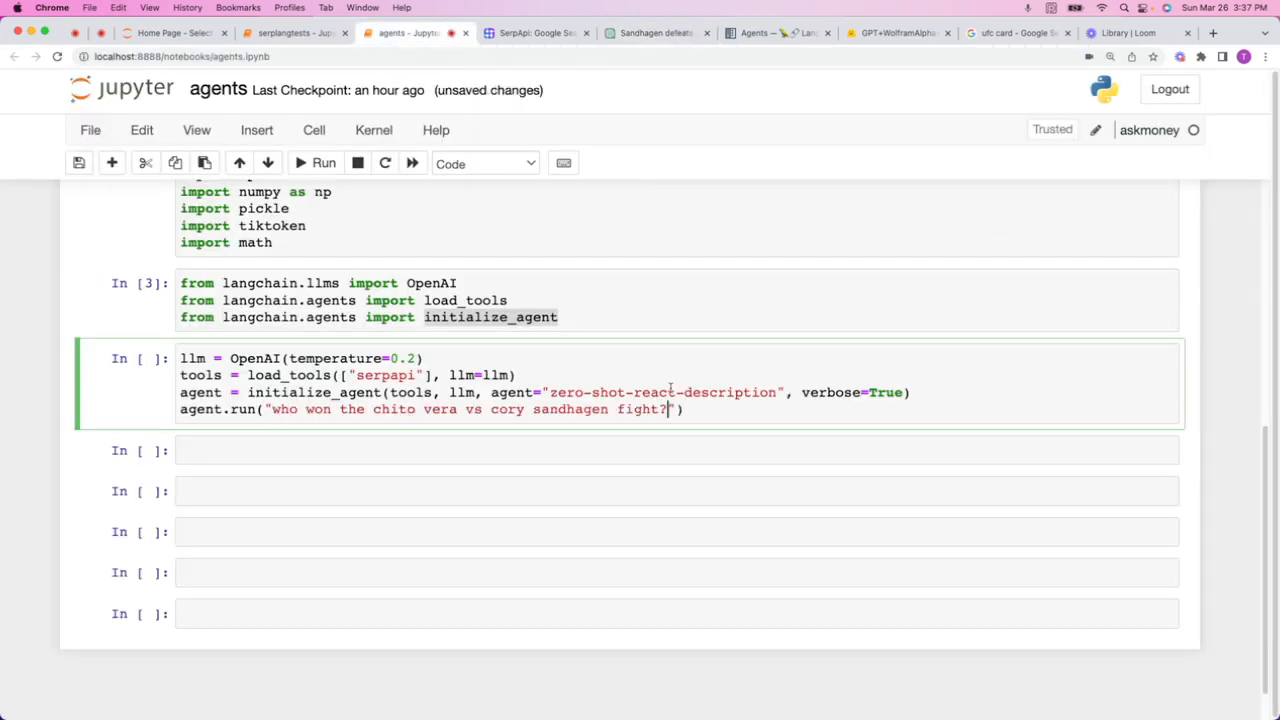
# - Run the agent cell and read the verbose chain output naming Sandhagen the winner
pyautogui.click(323, 162)
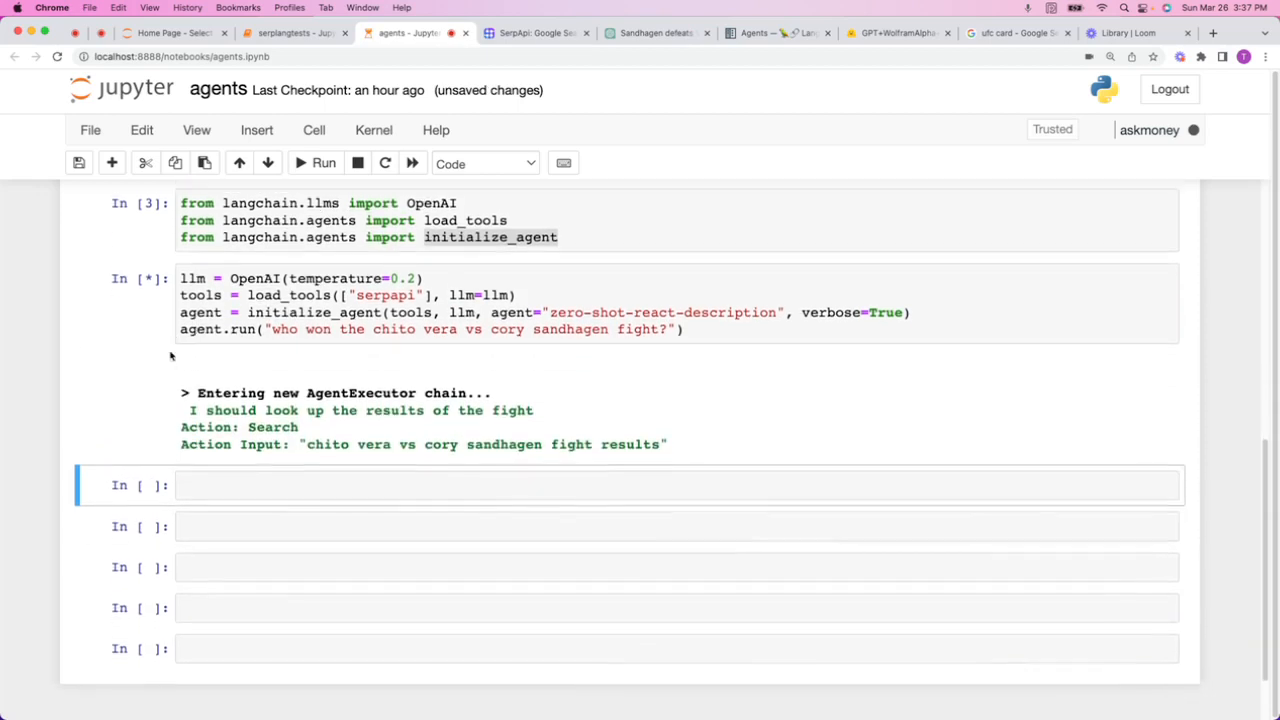
pyautogui.scroll(-3)
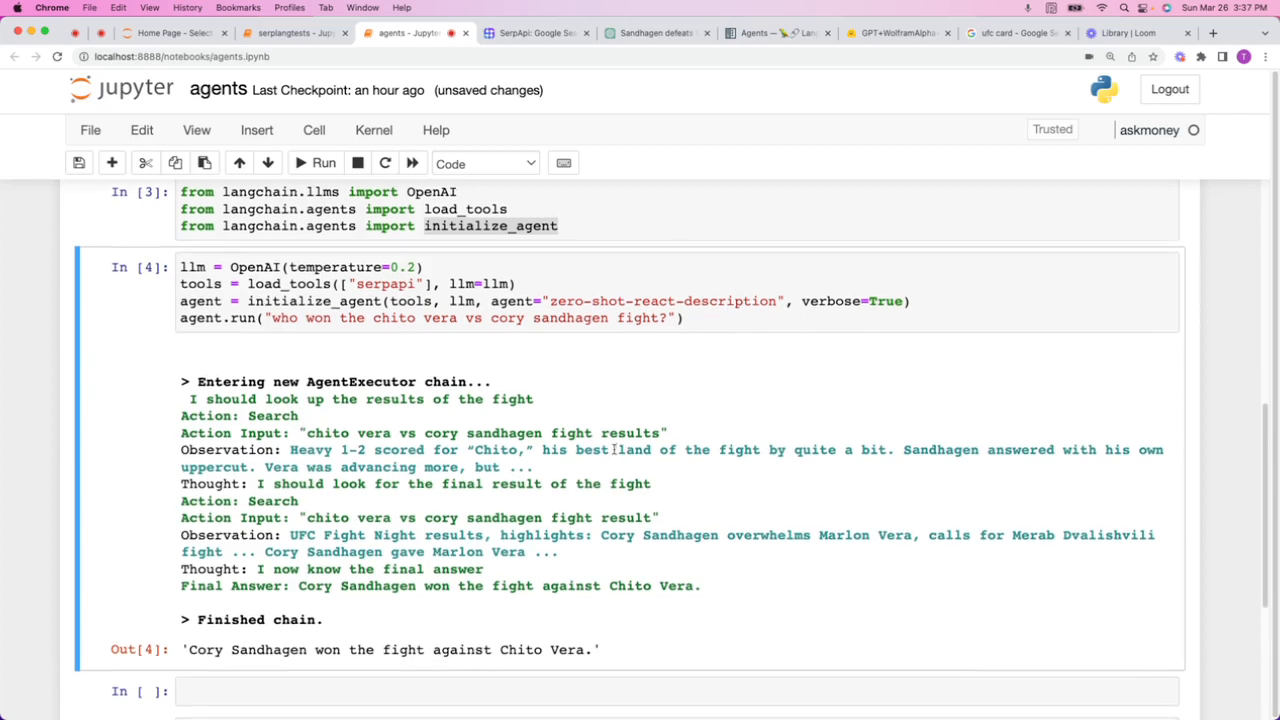
pyautogui.scroll(-3)
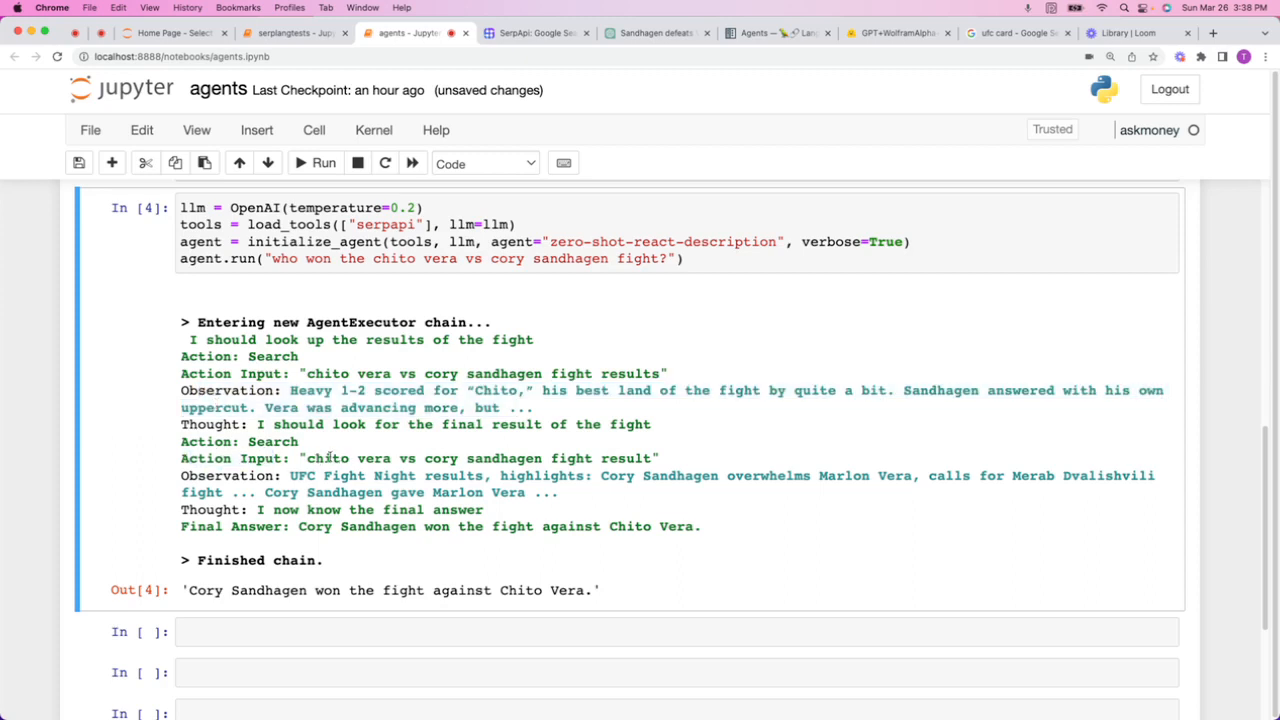
# - Change the OpenAI temperature from 0.2 to 0.4
pyautogui.doubleClick(240, 441)
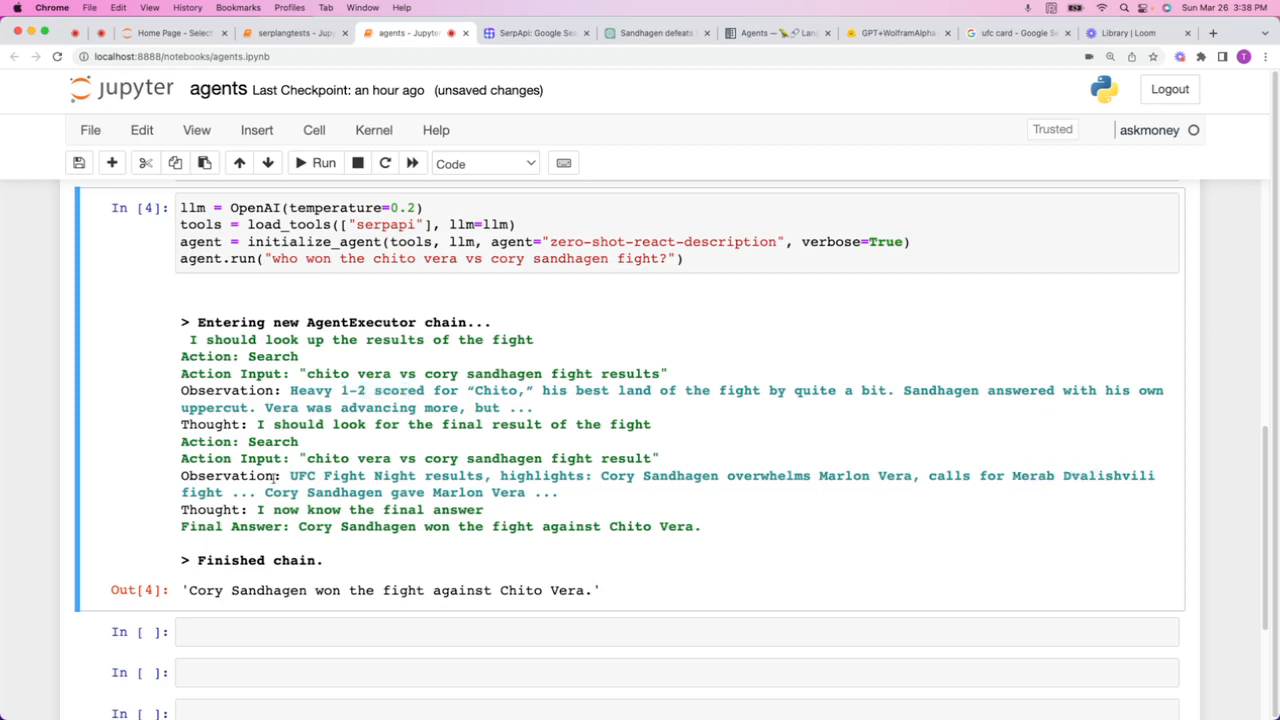
pyautogui.scroll(-3)
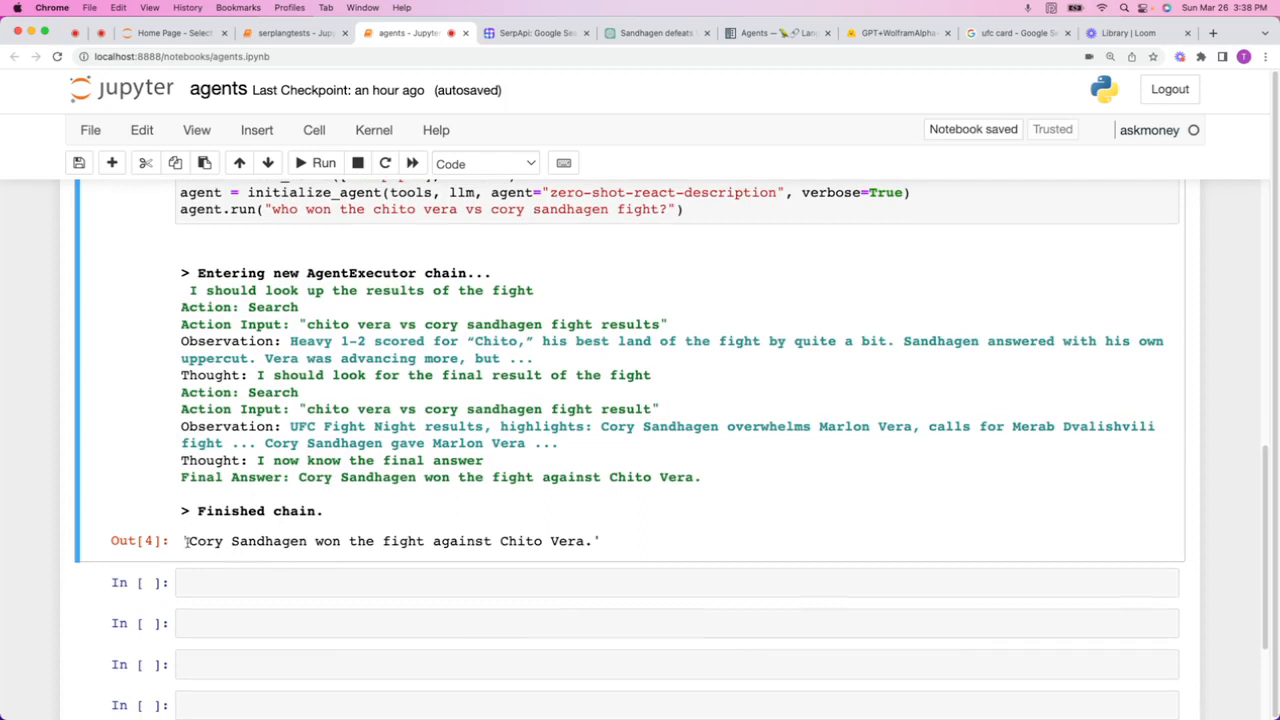
pyautogui.scroll(3)
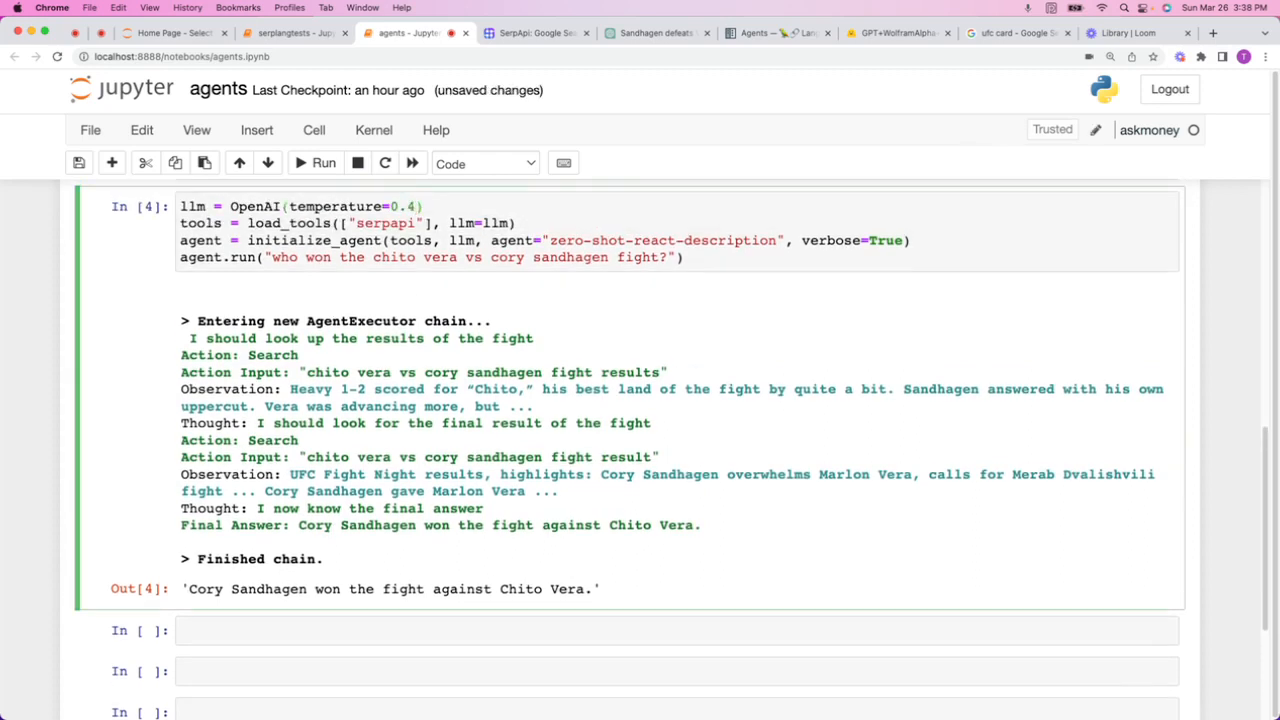
# - Rerun the agent at temperatures 0.4 and 0.7, and check the UFC card in Google
pyautogui.click(323, 163)
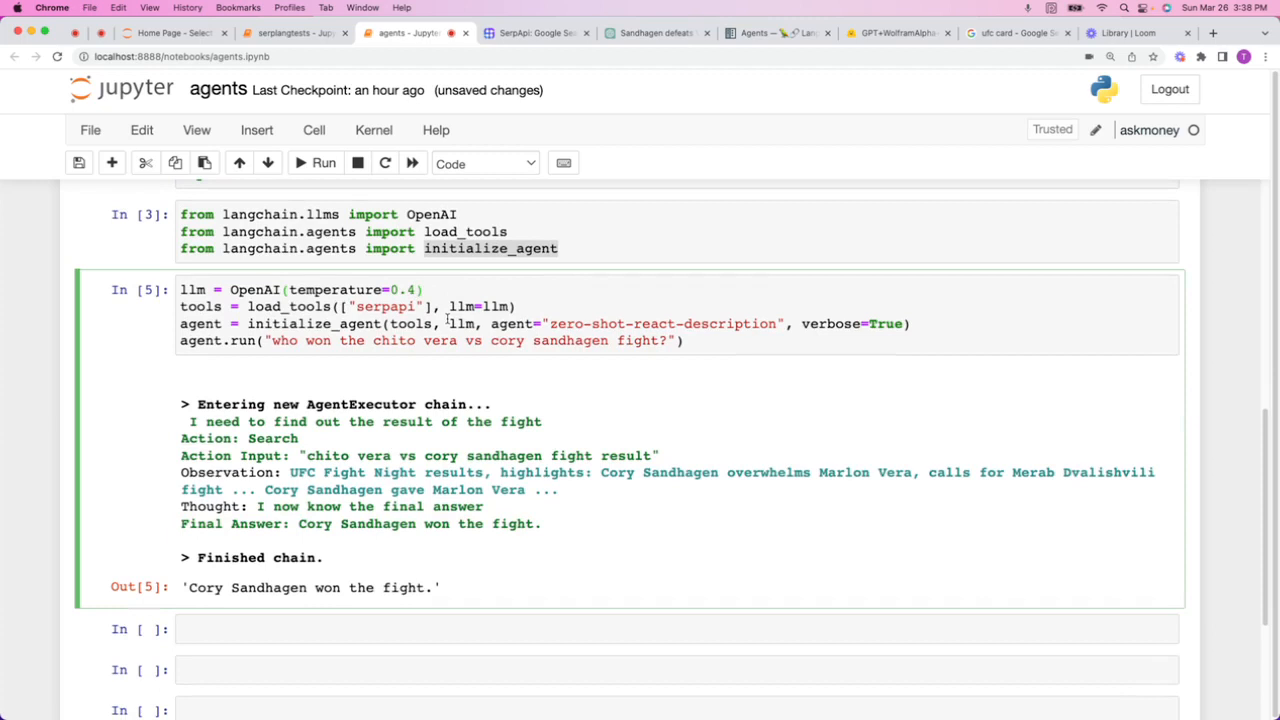
pyautogui.click(323, 163)
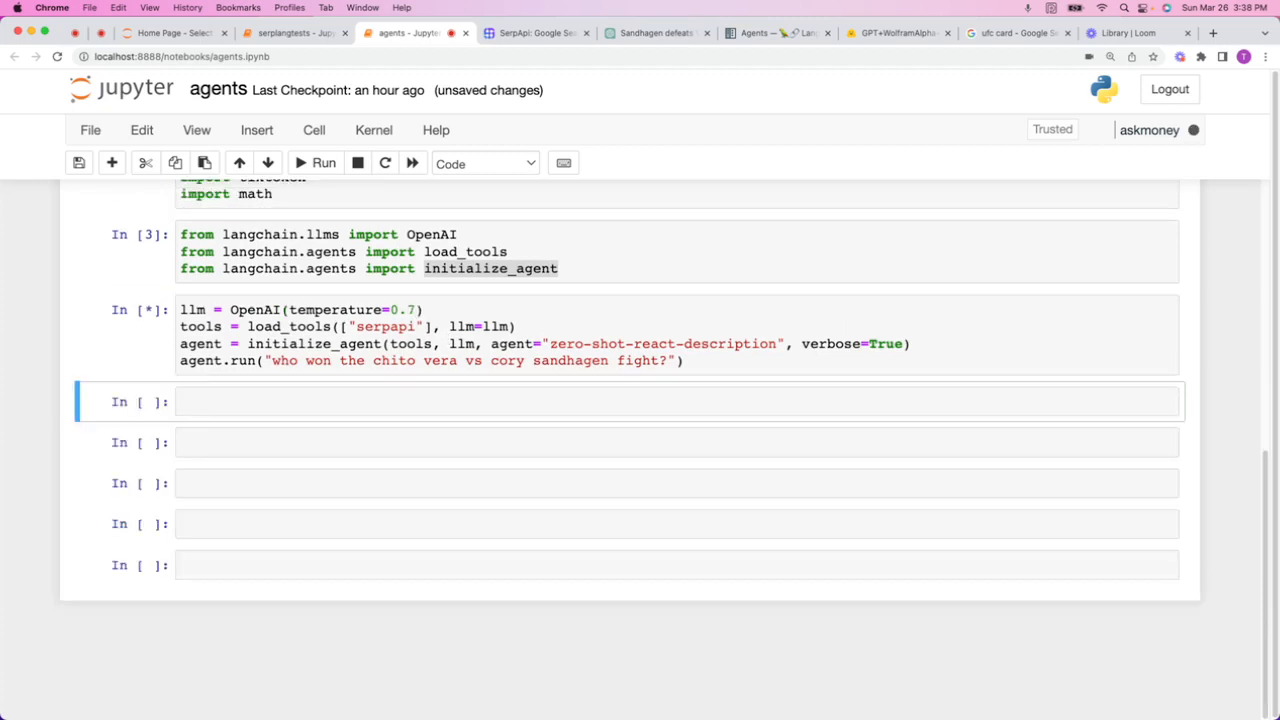
pyautogui.click(323, 163)
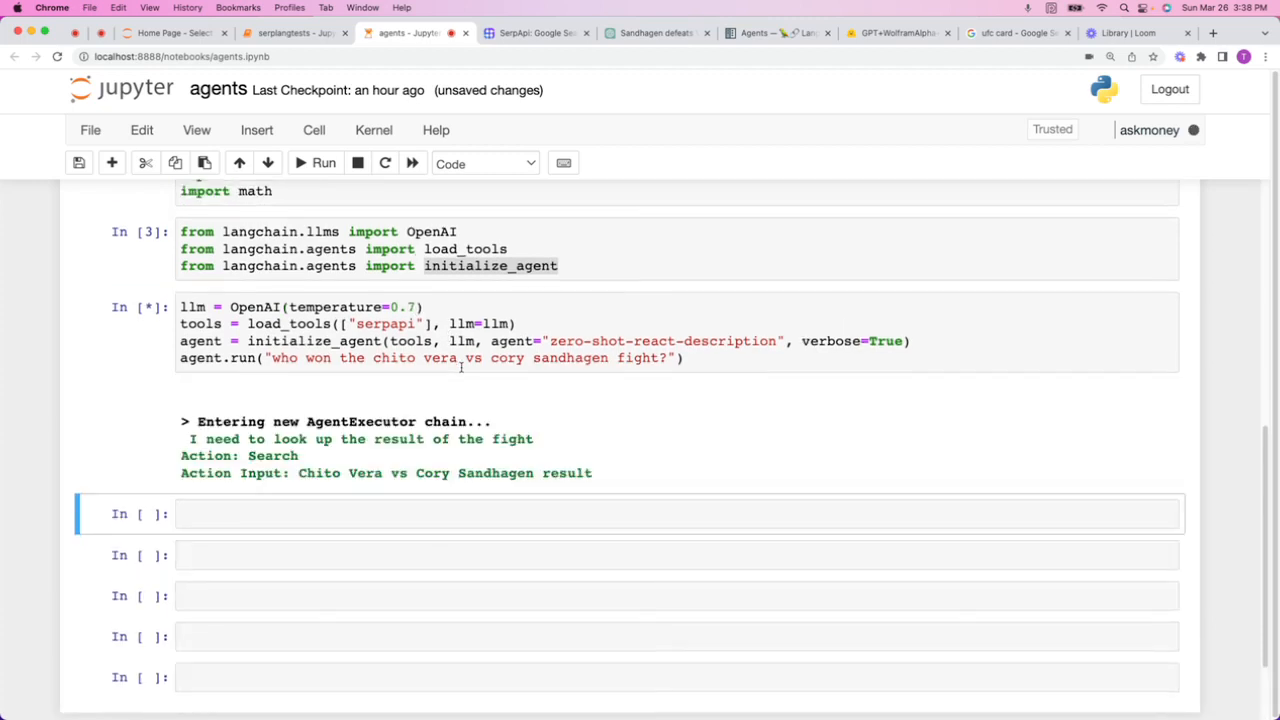
pyautogui.click(1010, 32)
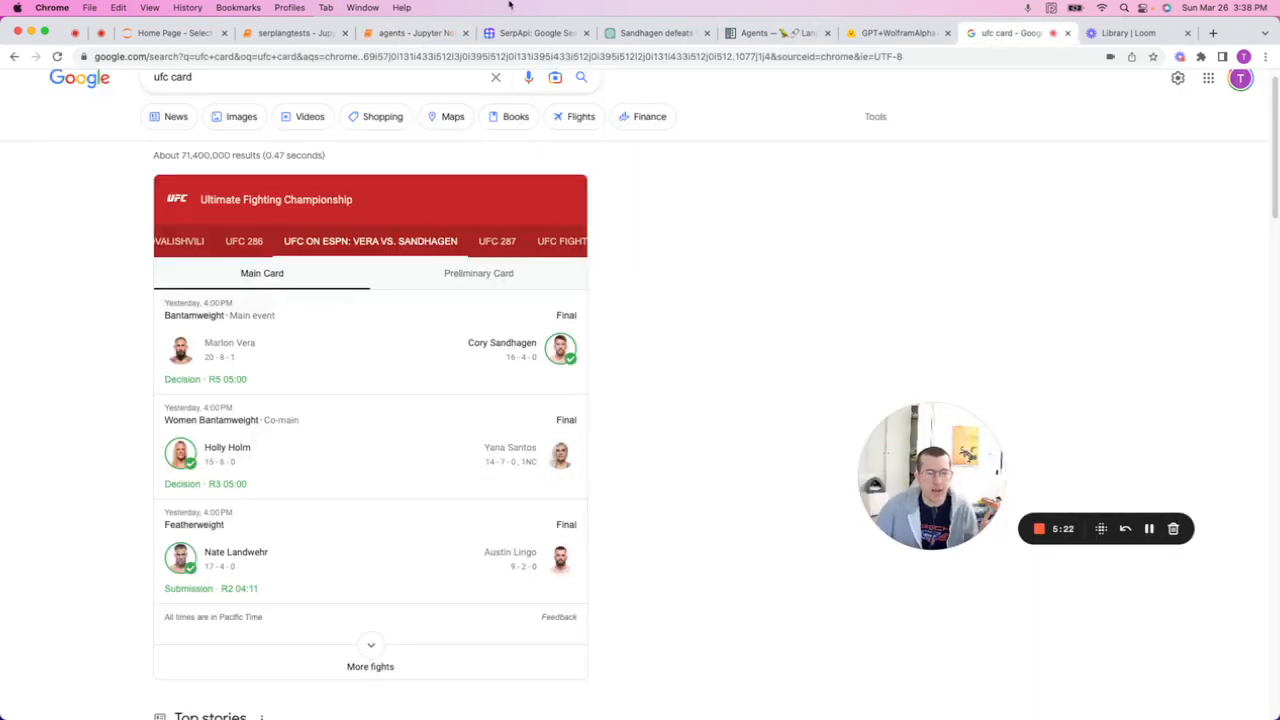
pyautogui.click(410, 33)
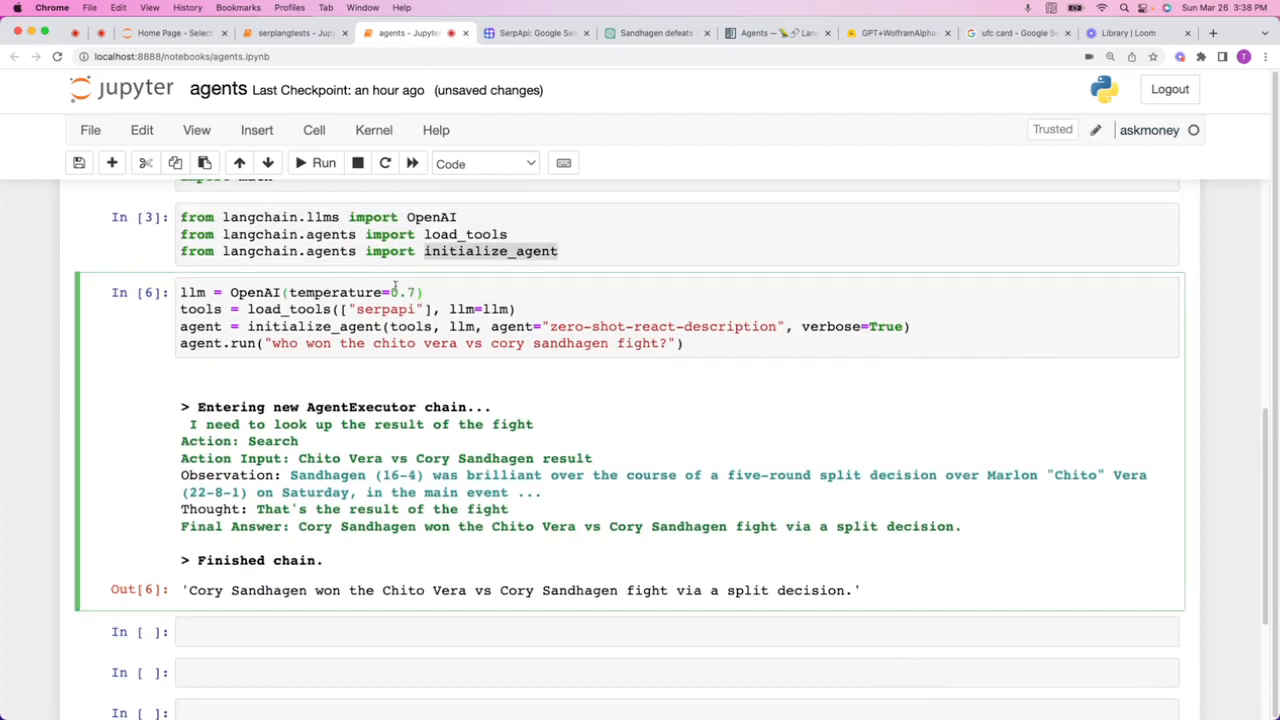
pyautogui.moveTo(423, 408)
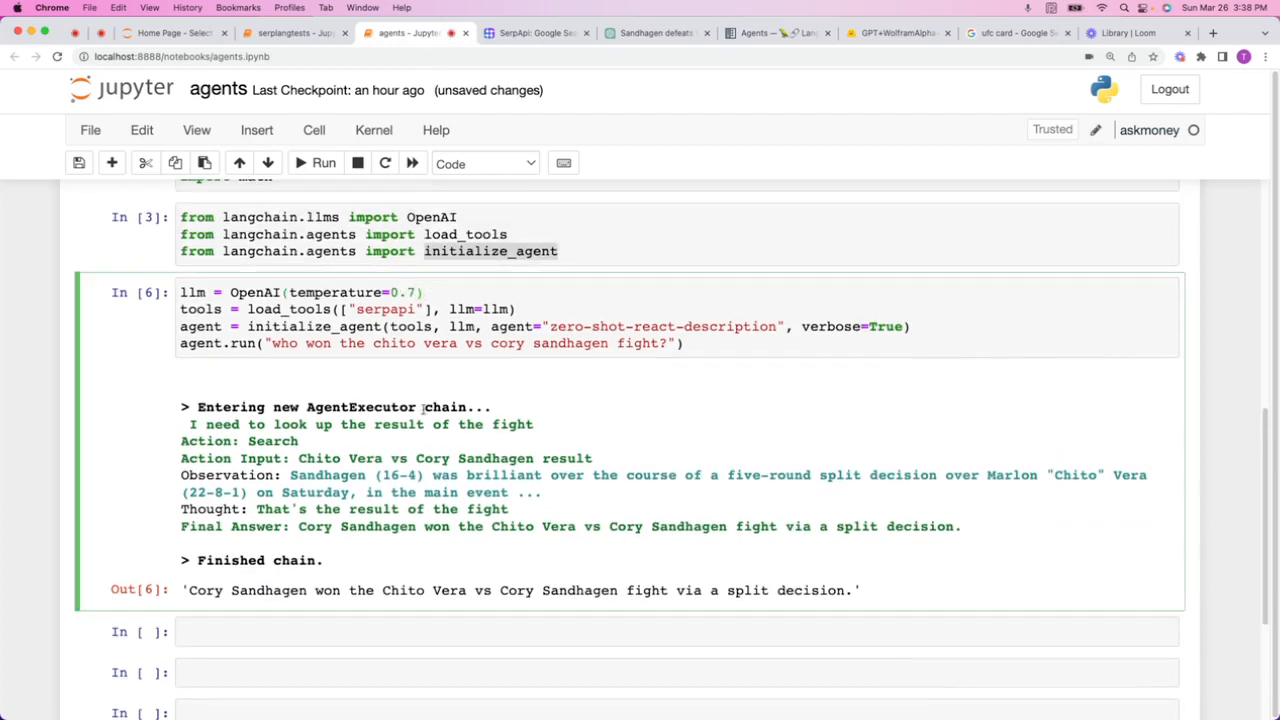
pyautogui.scroll(-3)
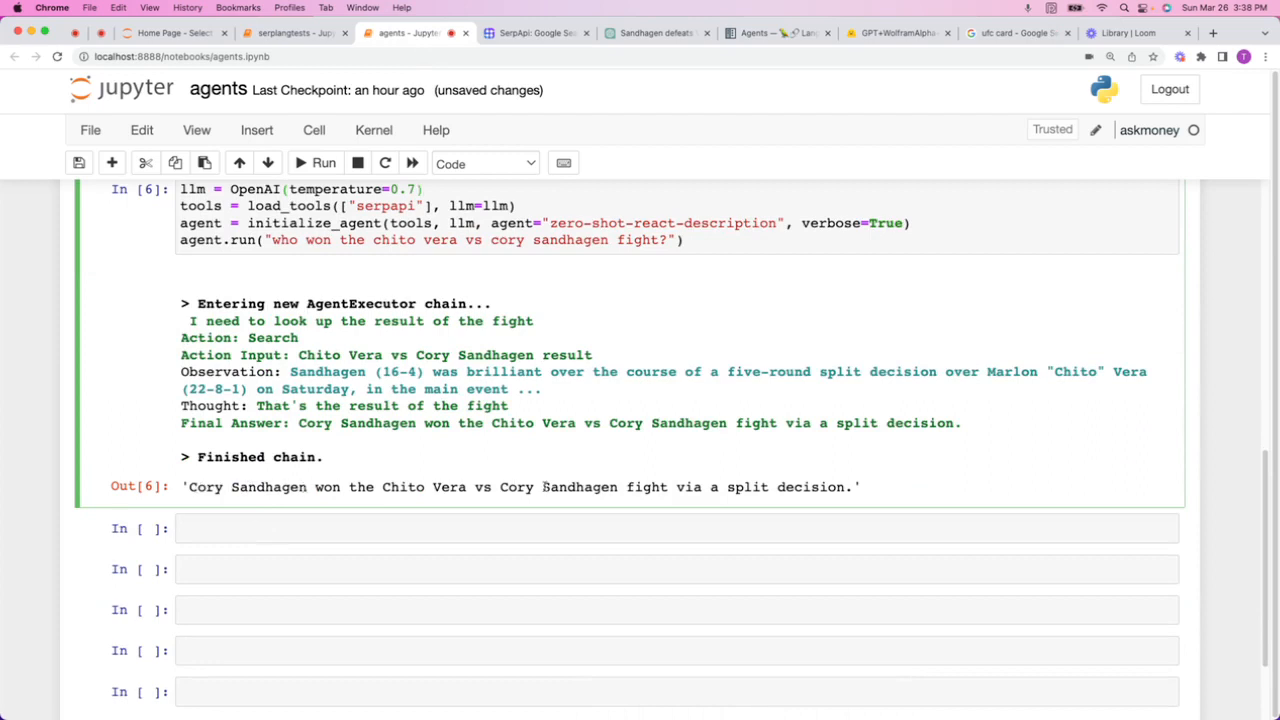
pyautogui.click(420, 189)
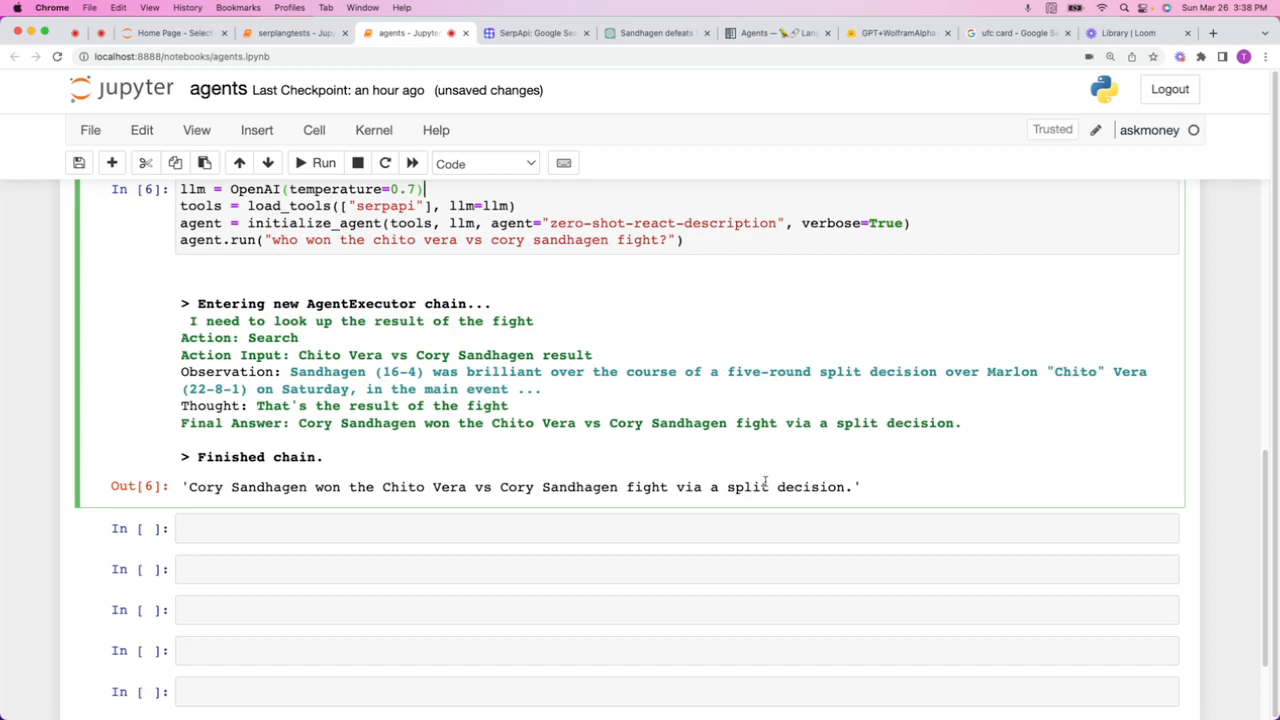
pyautogui.moveTo(745, 412)
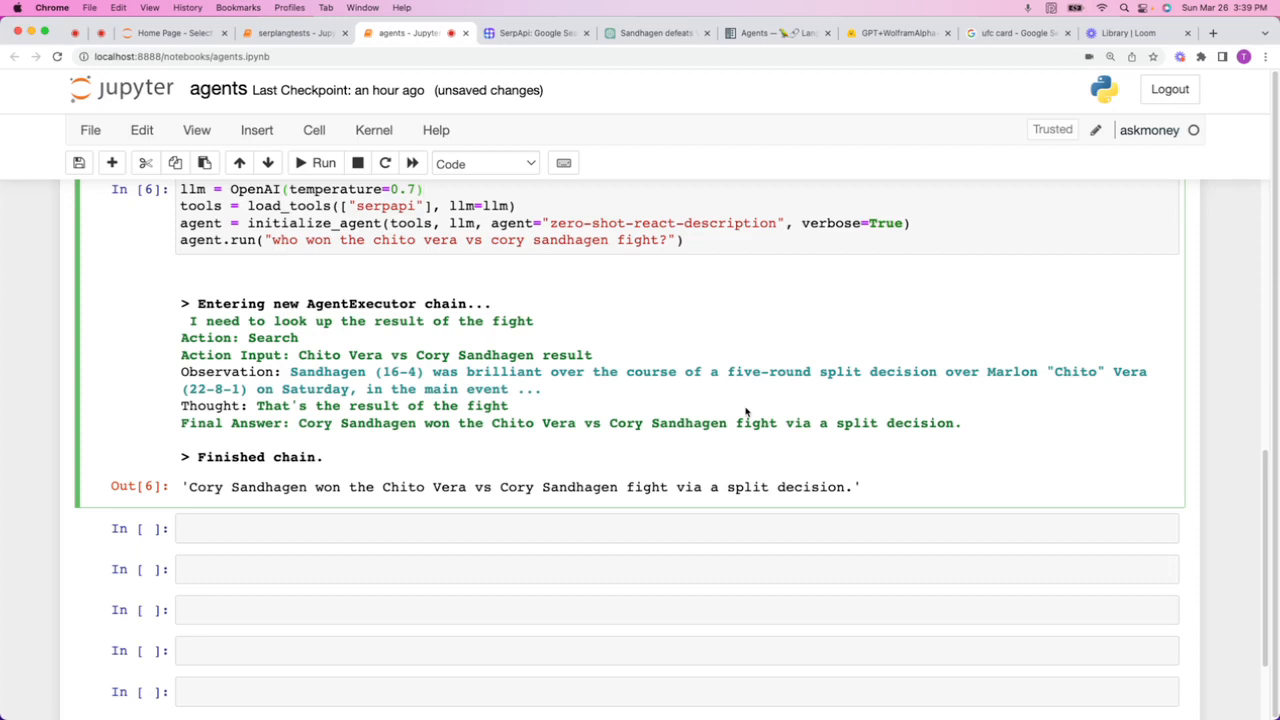
pyautogui.click(424, 189)
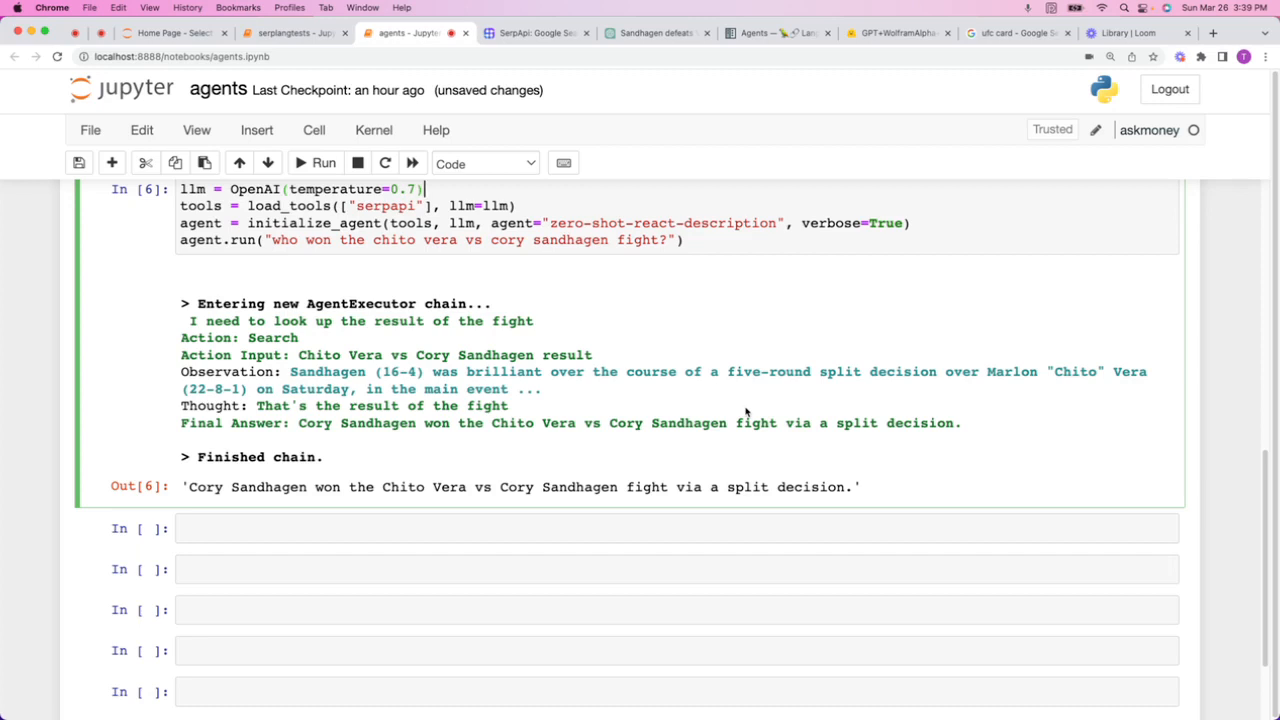